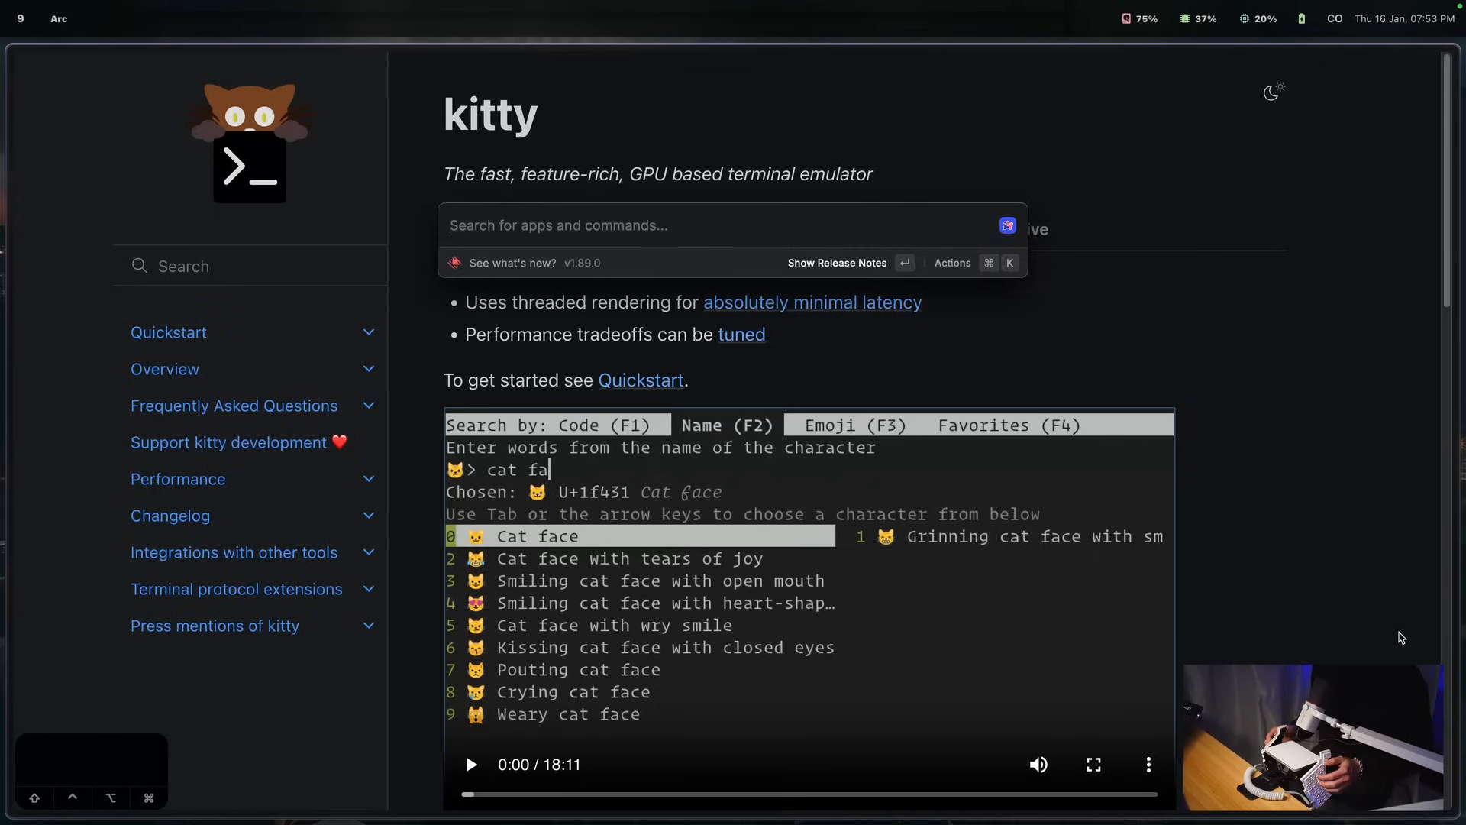
# Step: Install kitty with Homebrew in Terminal, clear the output, and launch kitty.app
pyautogui.write('term')
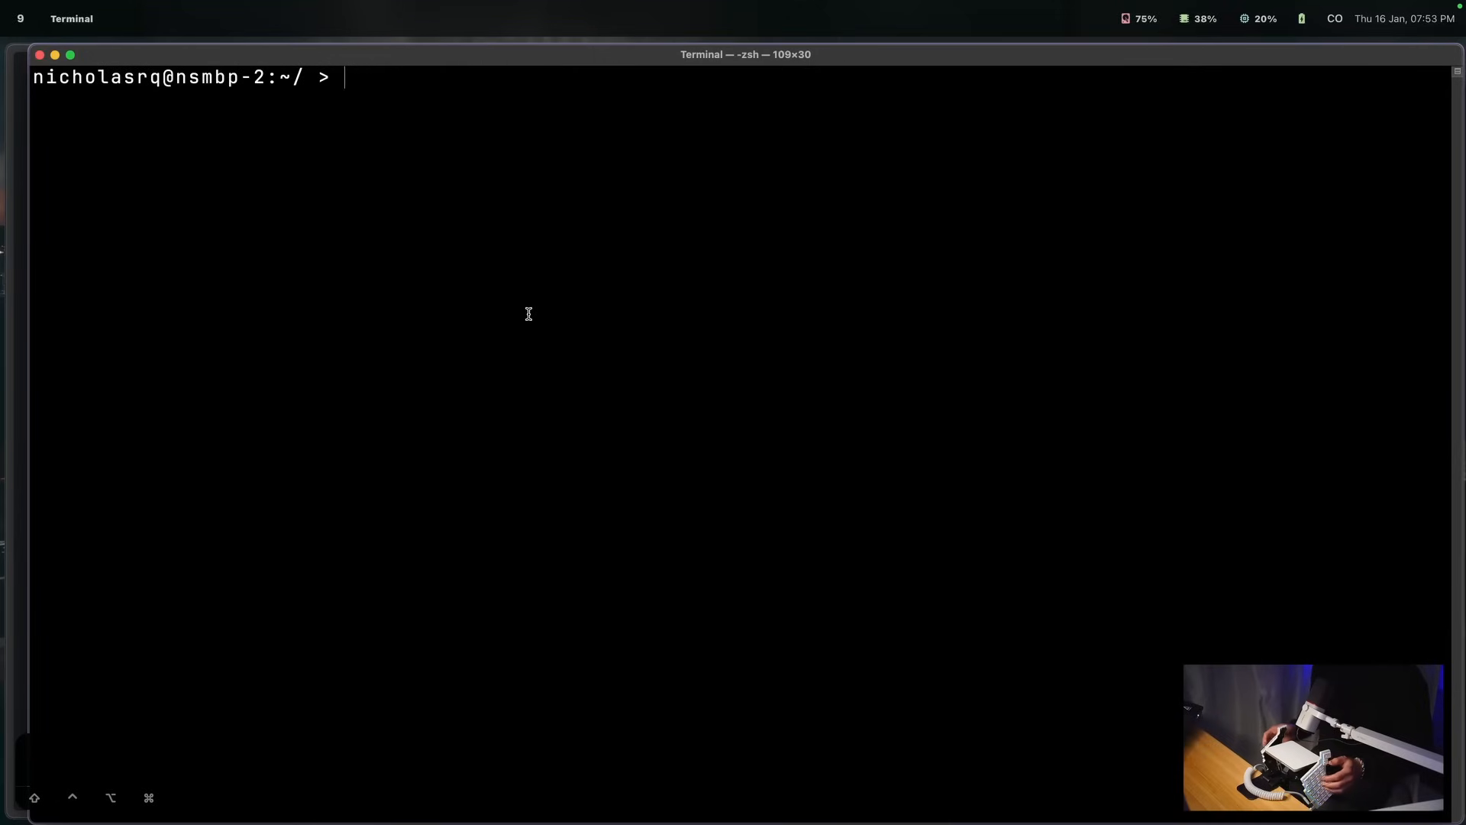
pyautogui.write('brew install cask kitty')
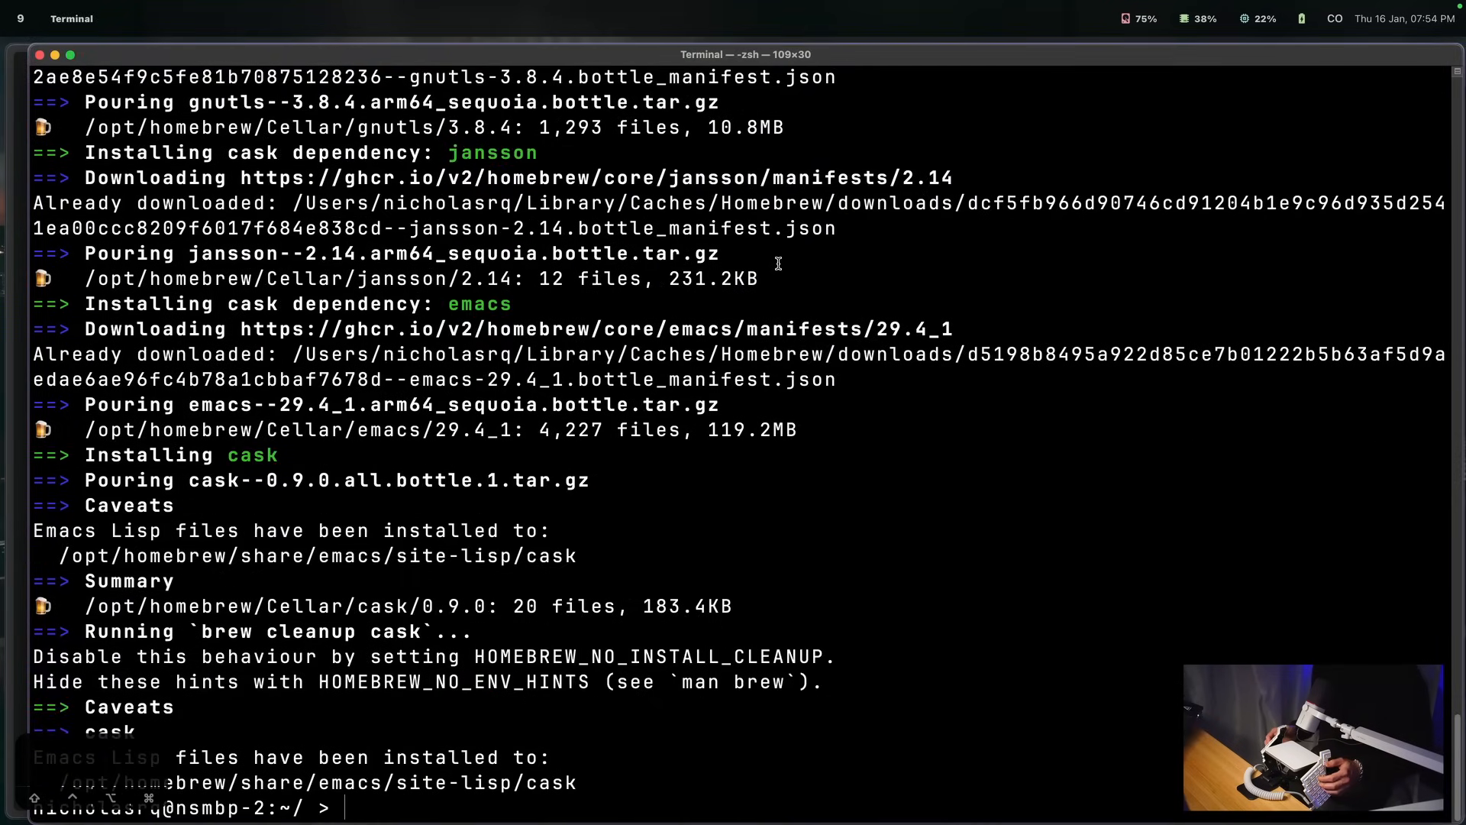
pyautogui.press('cmd+k')
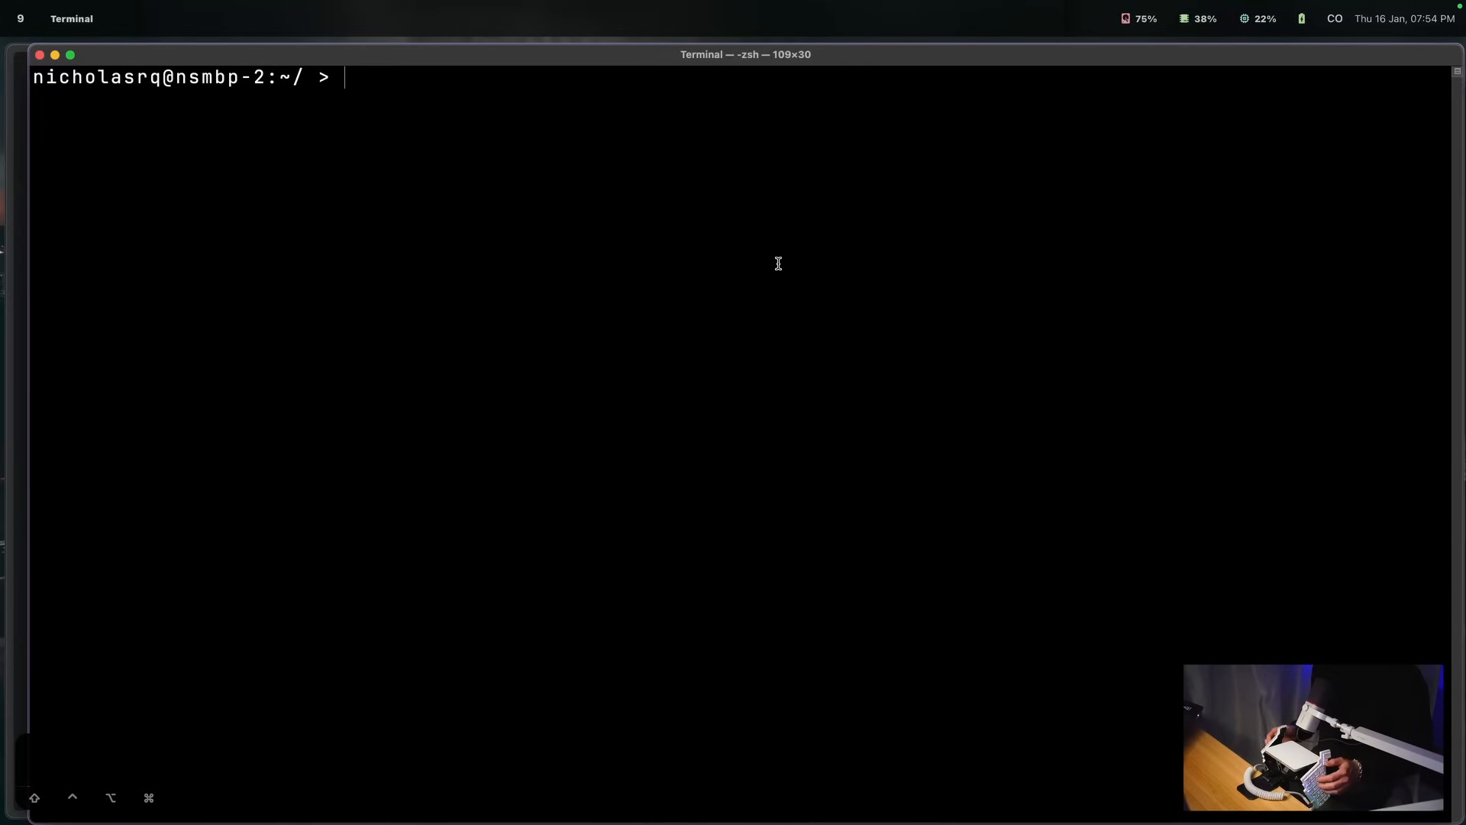
pyautogui.write('open -a kitty.app')
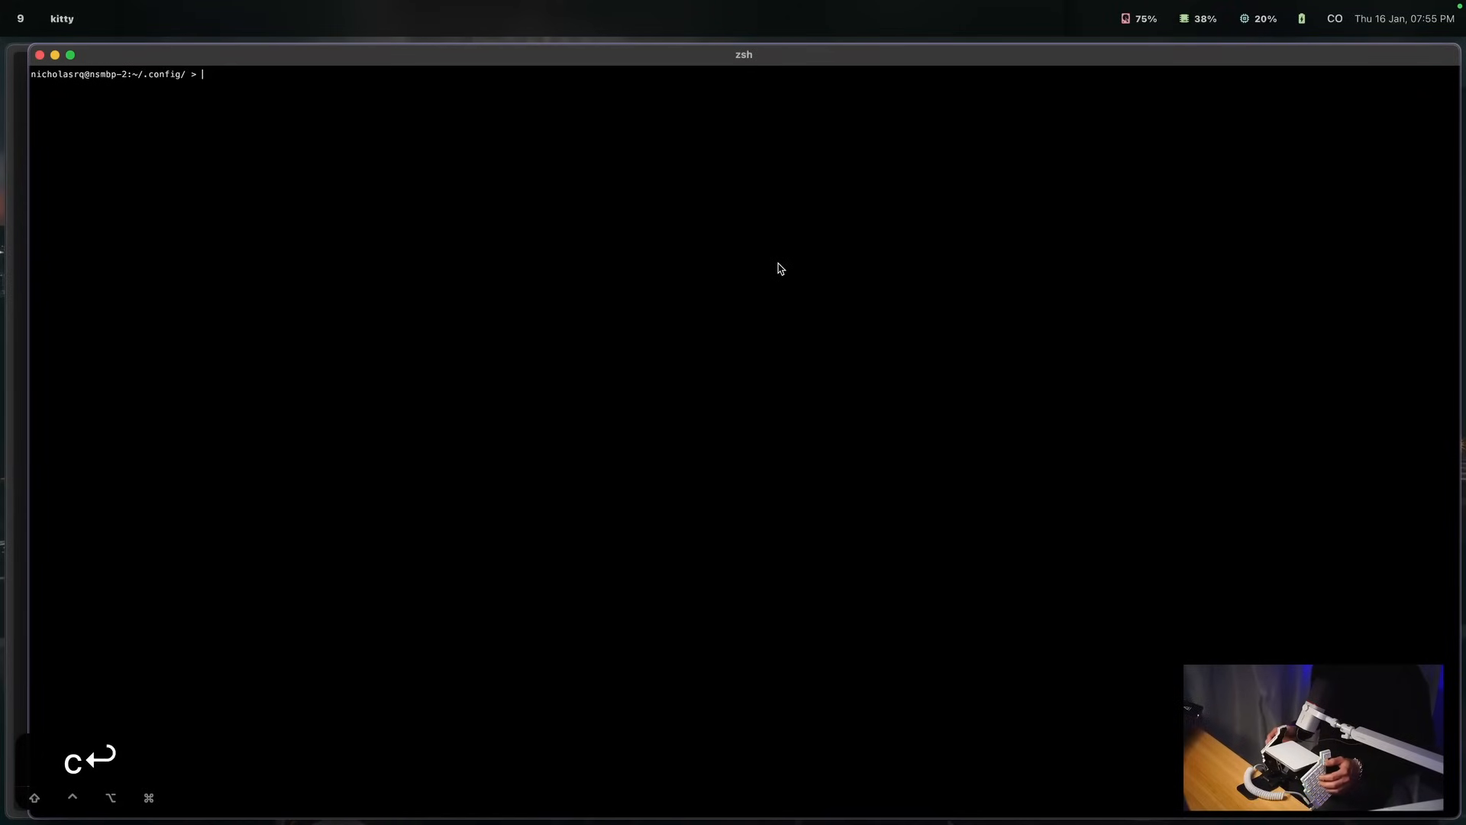
# Step: Apply JetBrainsMonoNL Nerd Font Mono as kitty's font using kitten choose-fonts
pyautogui.write('kitten choose-fonts')
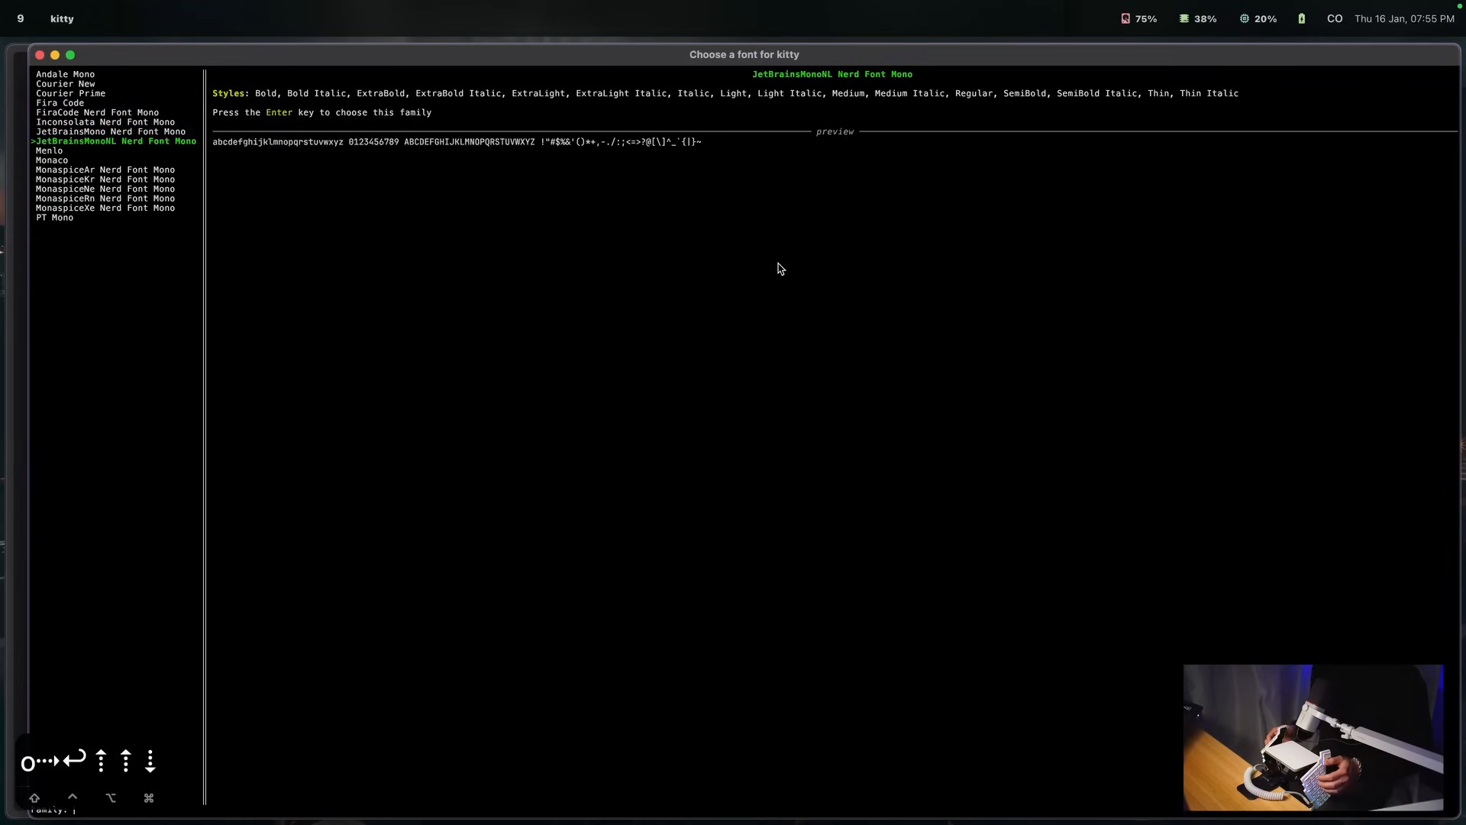
pyautogui.press('enter')
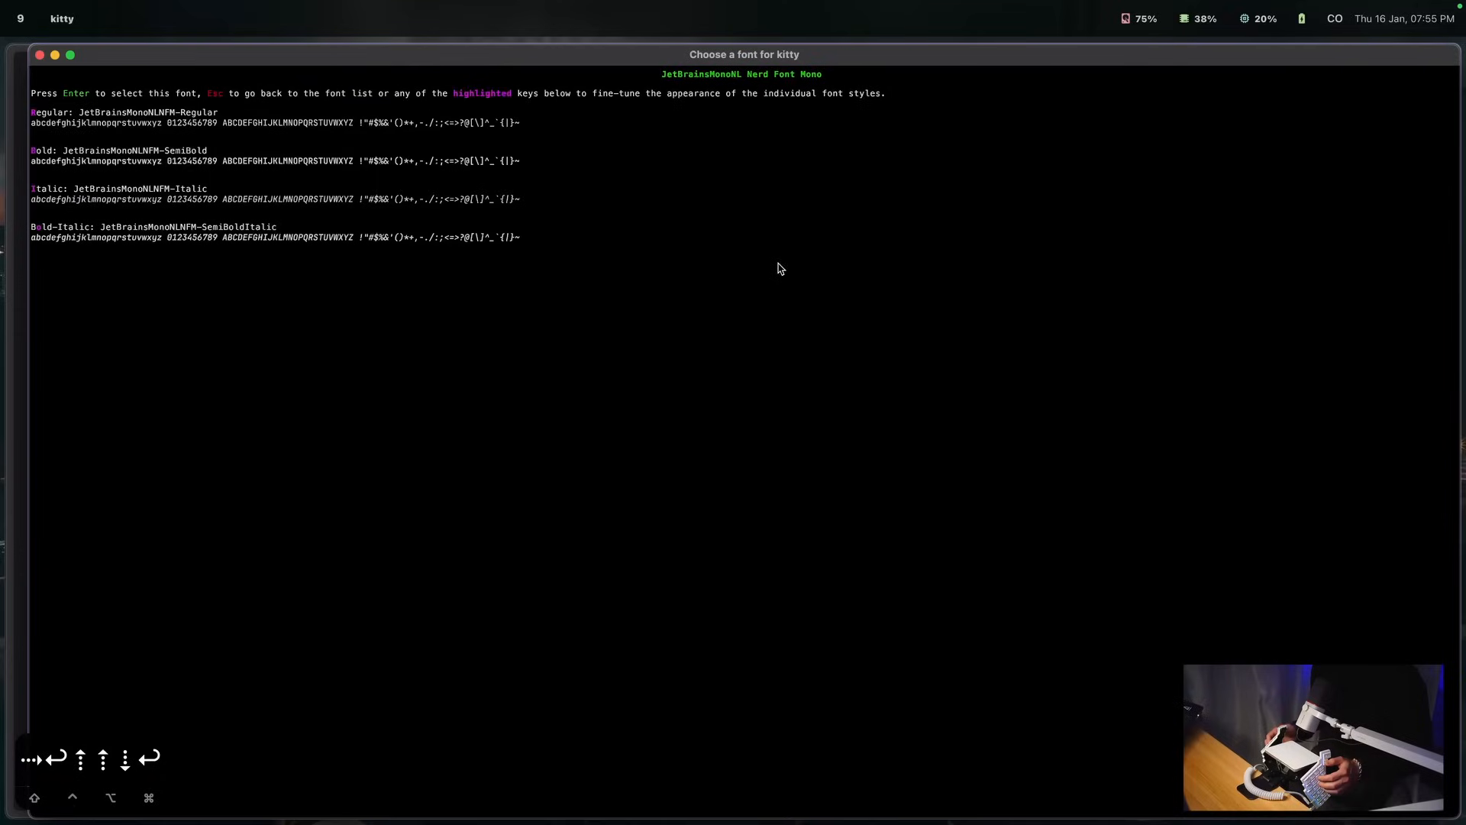
pyautogui.press('enter')
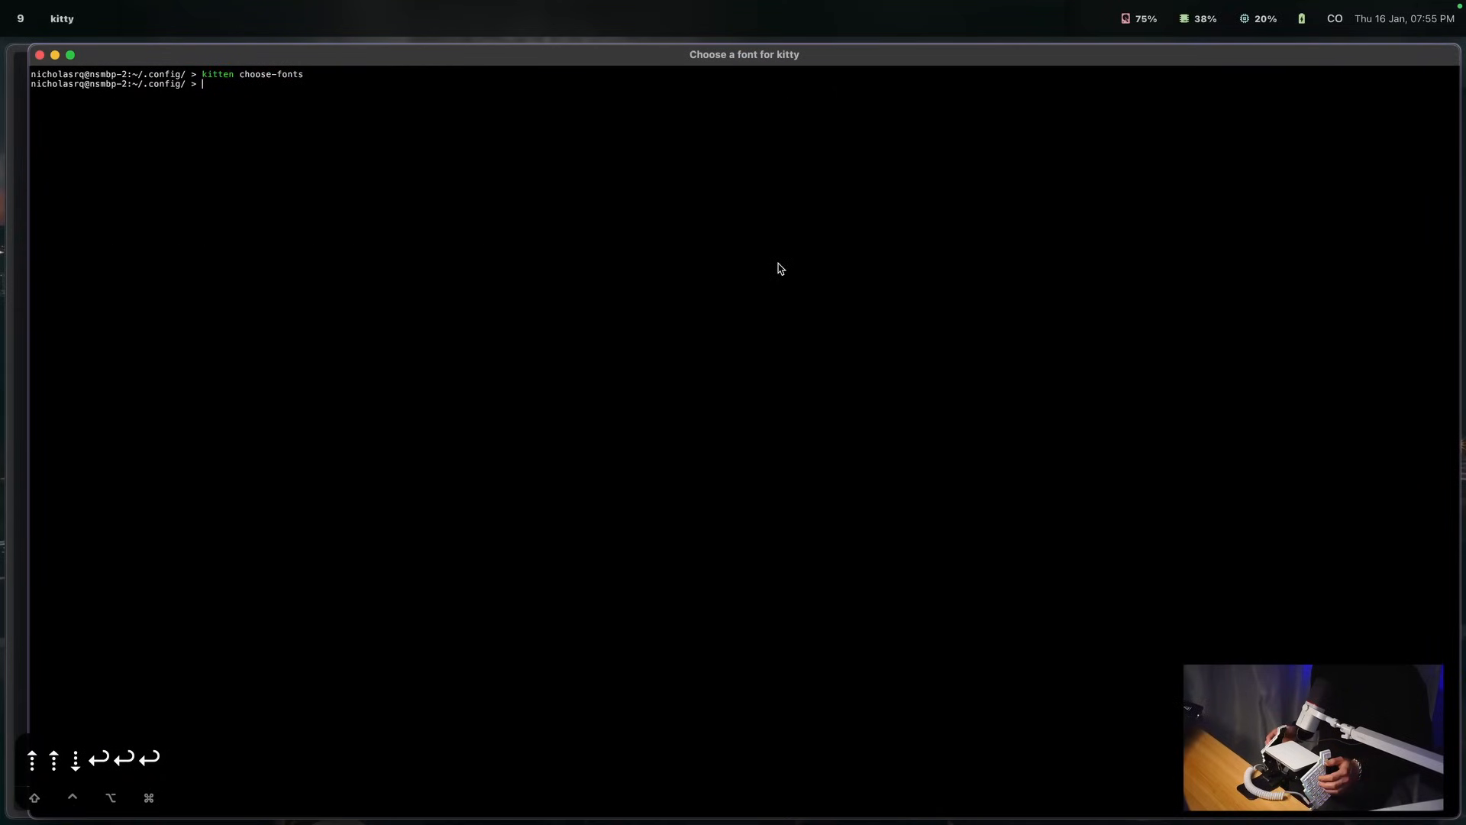
pyautogui.write('ke')
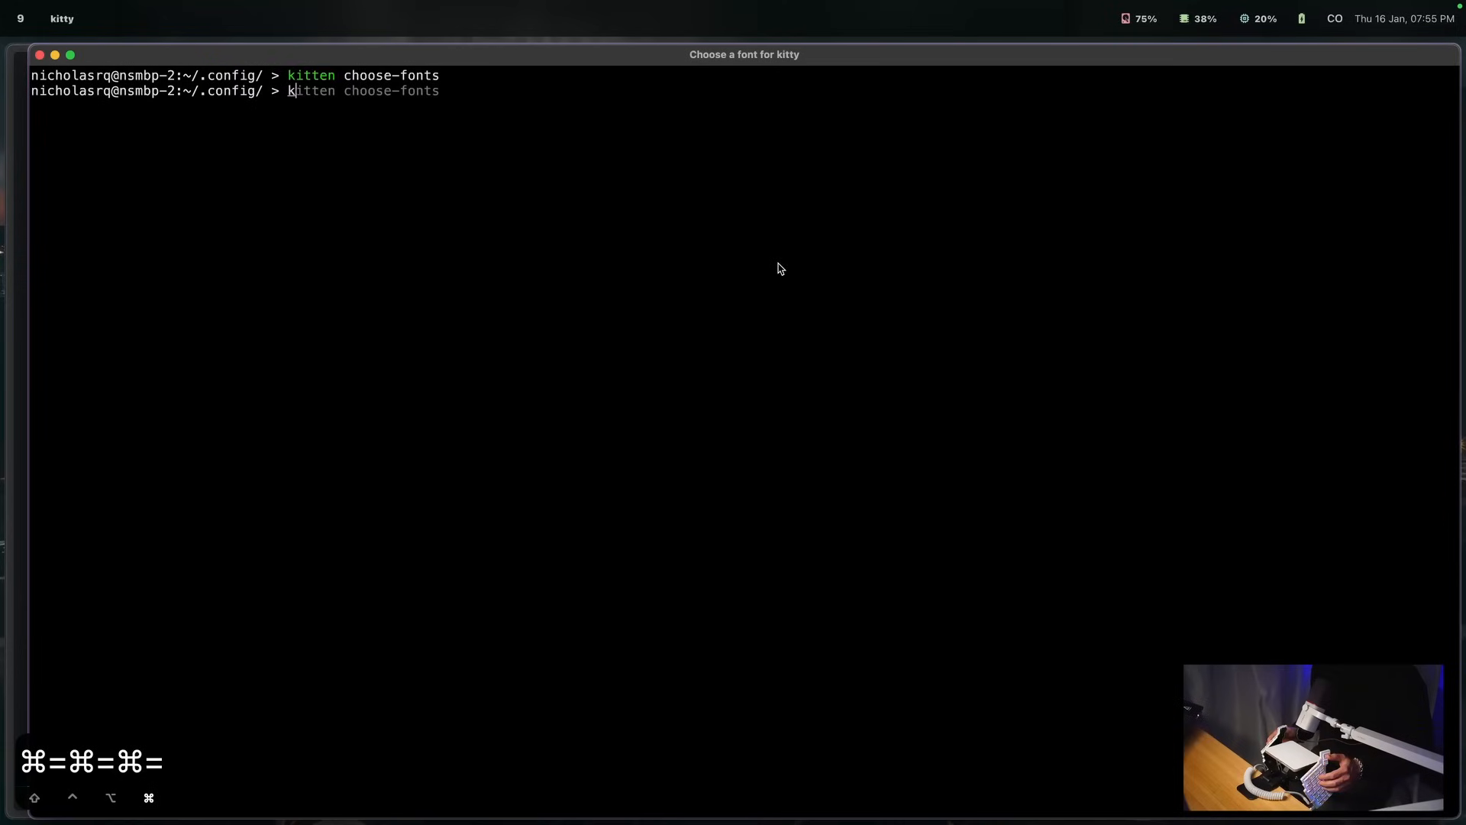
# Step: Apply the Catppuccin-Mocha theme via kitten themes and enlarge the terminal text
pyautogui.write('i')
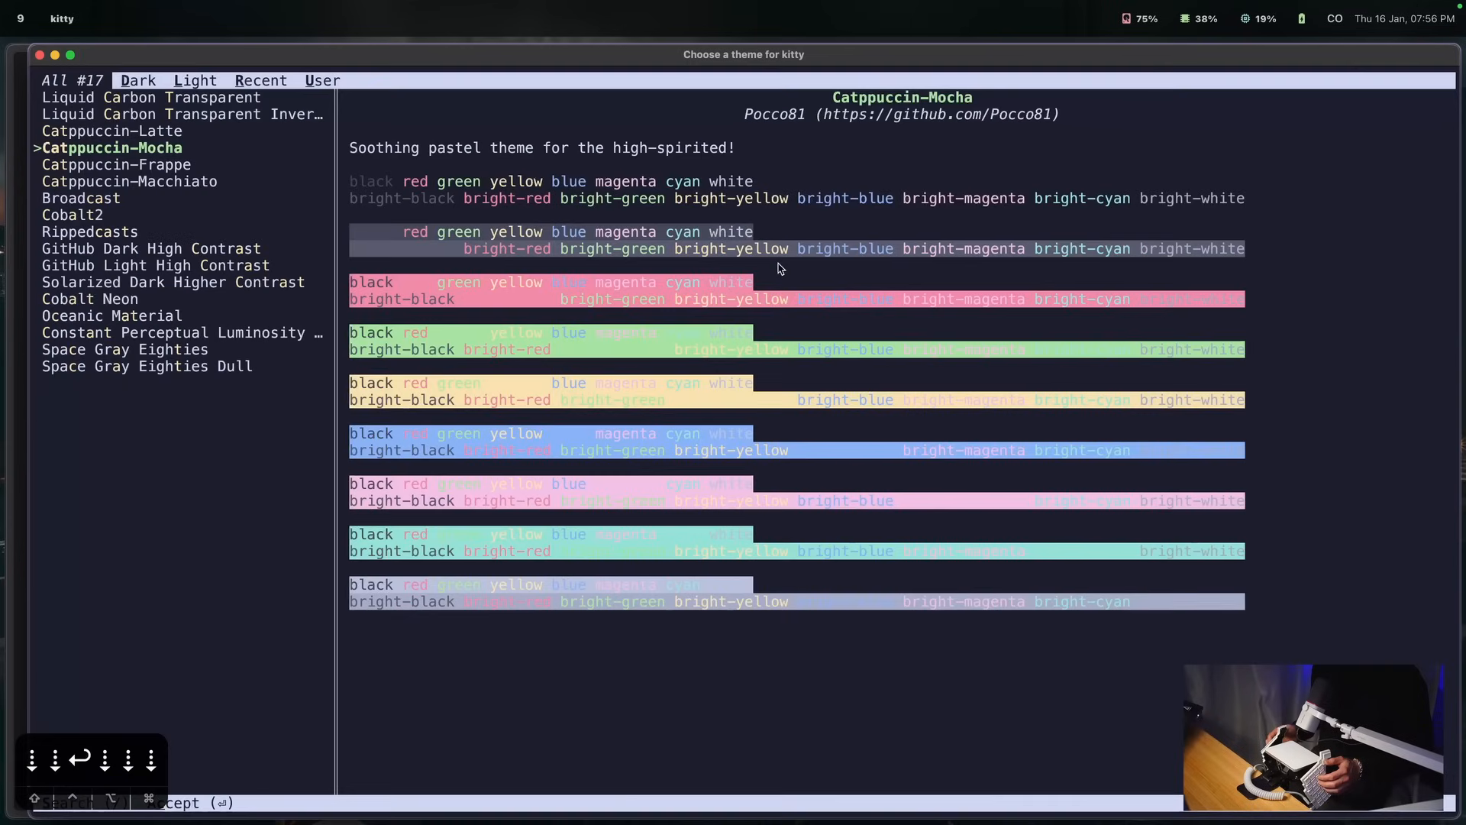
pyautogui.press('enter')
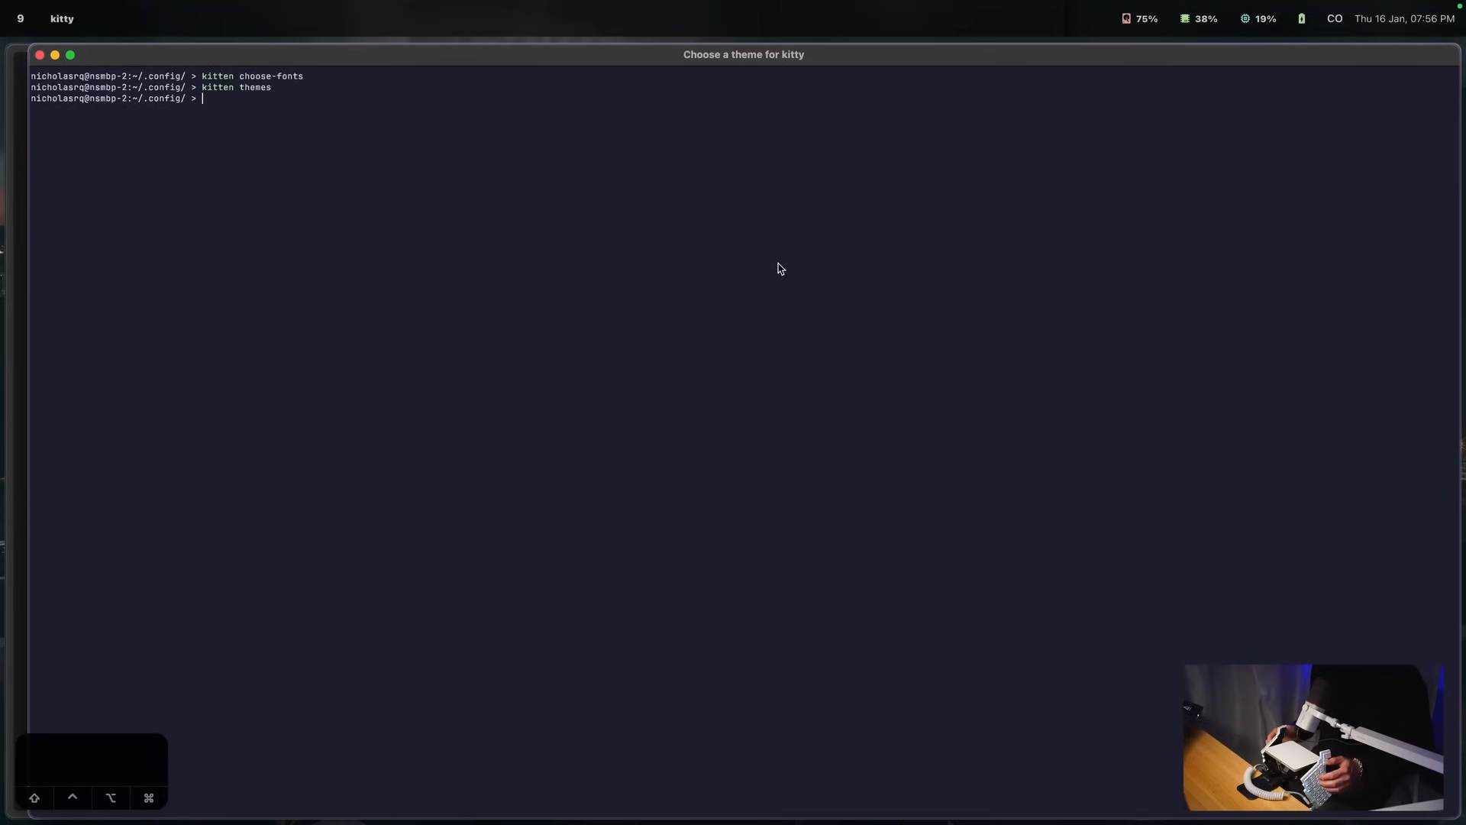
pyautogui.press('cmd+=')
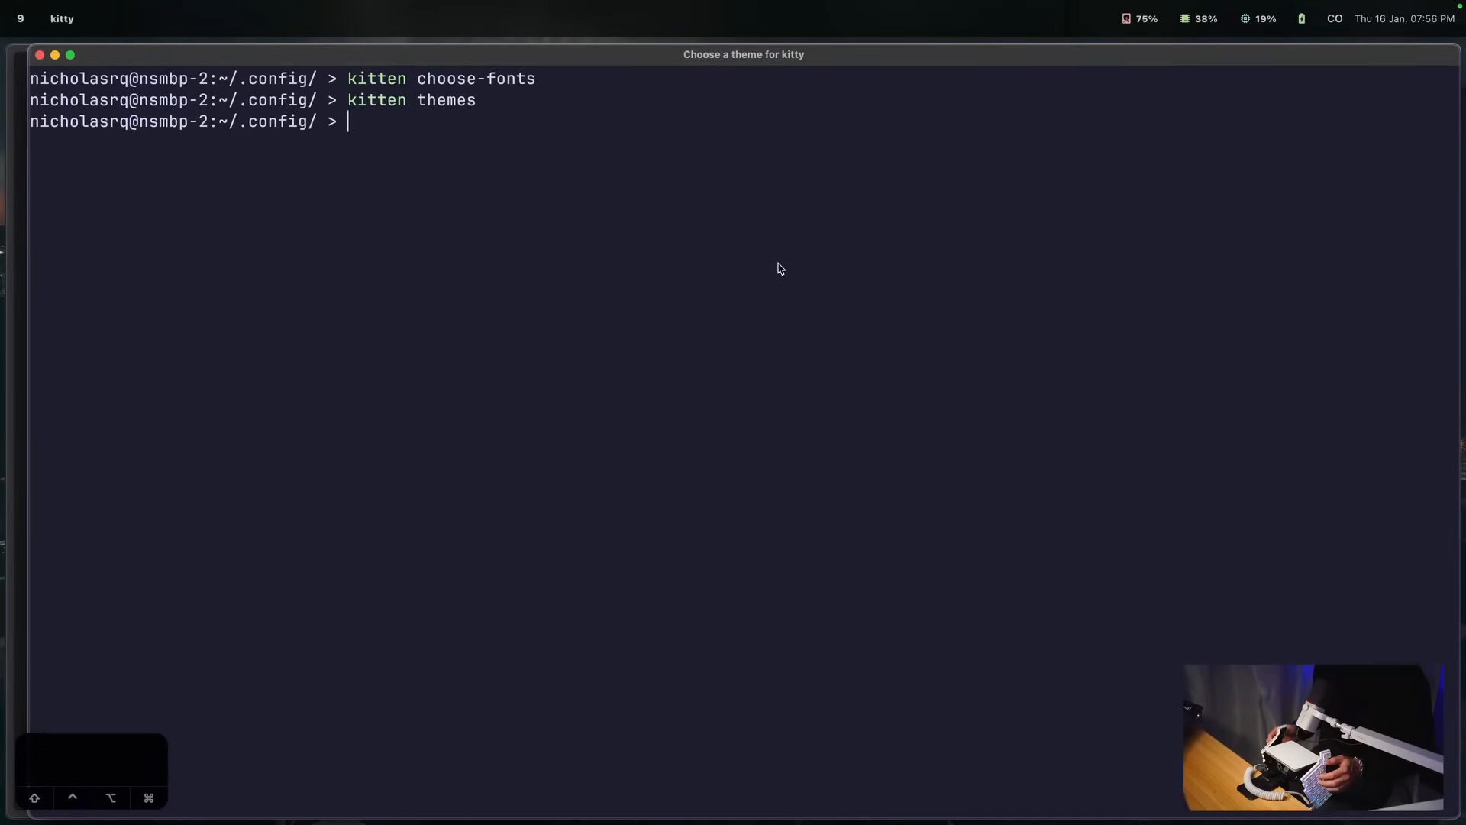
# Step: In kitty.conf, enable and edit font_size and set modify_font cell_height to 150%
pyautogui.write('v')
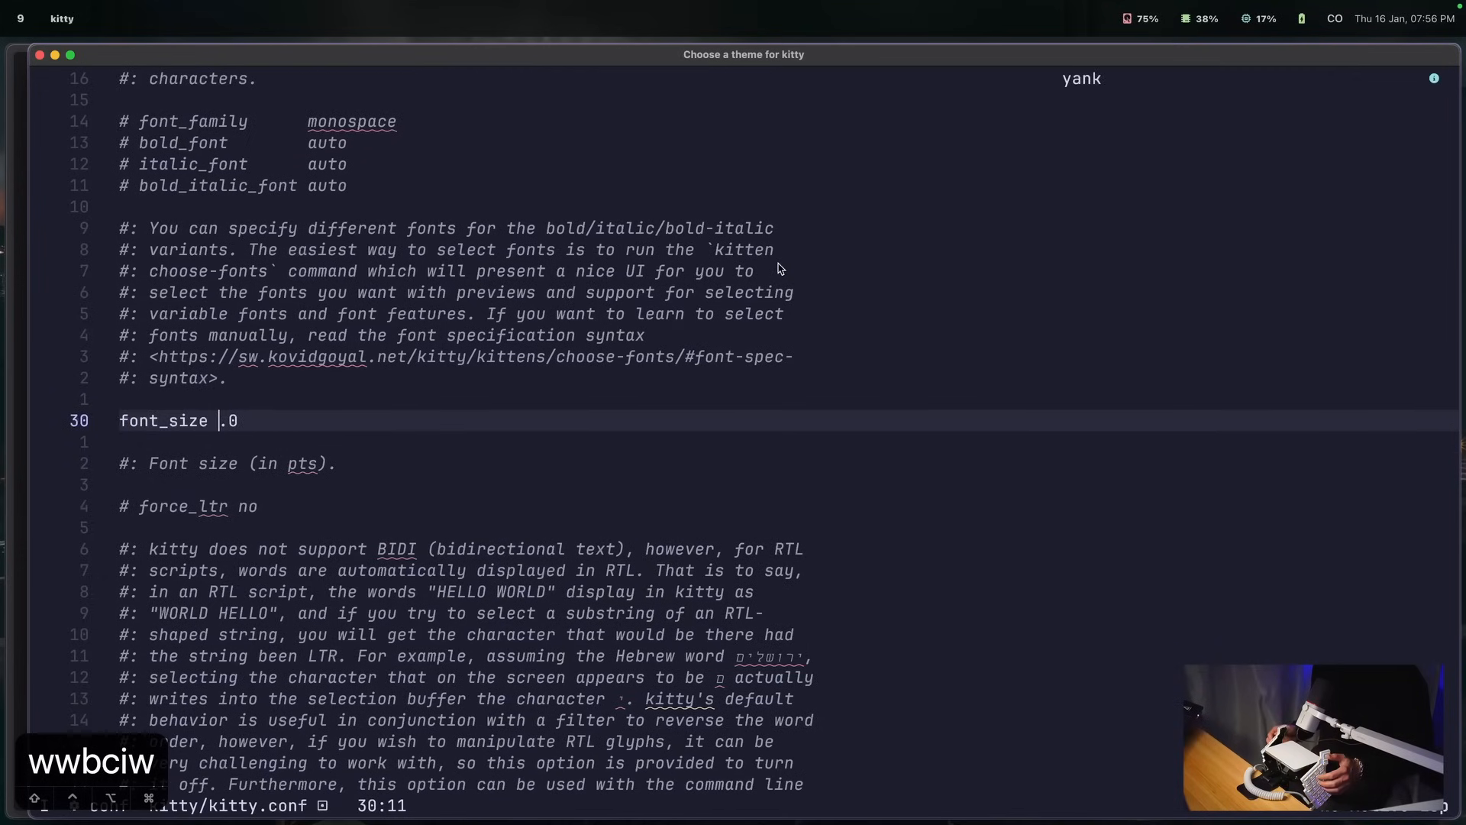
pyautogui.write('2')
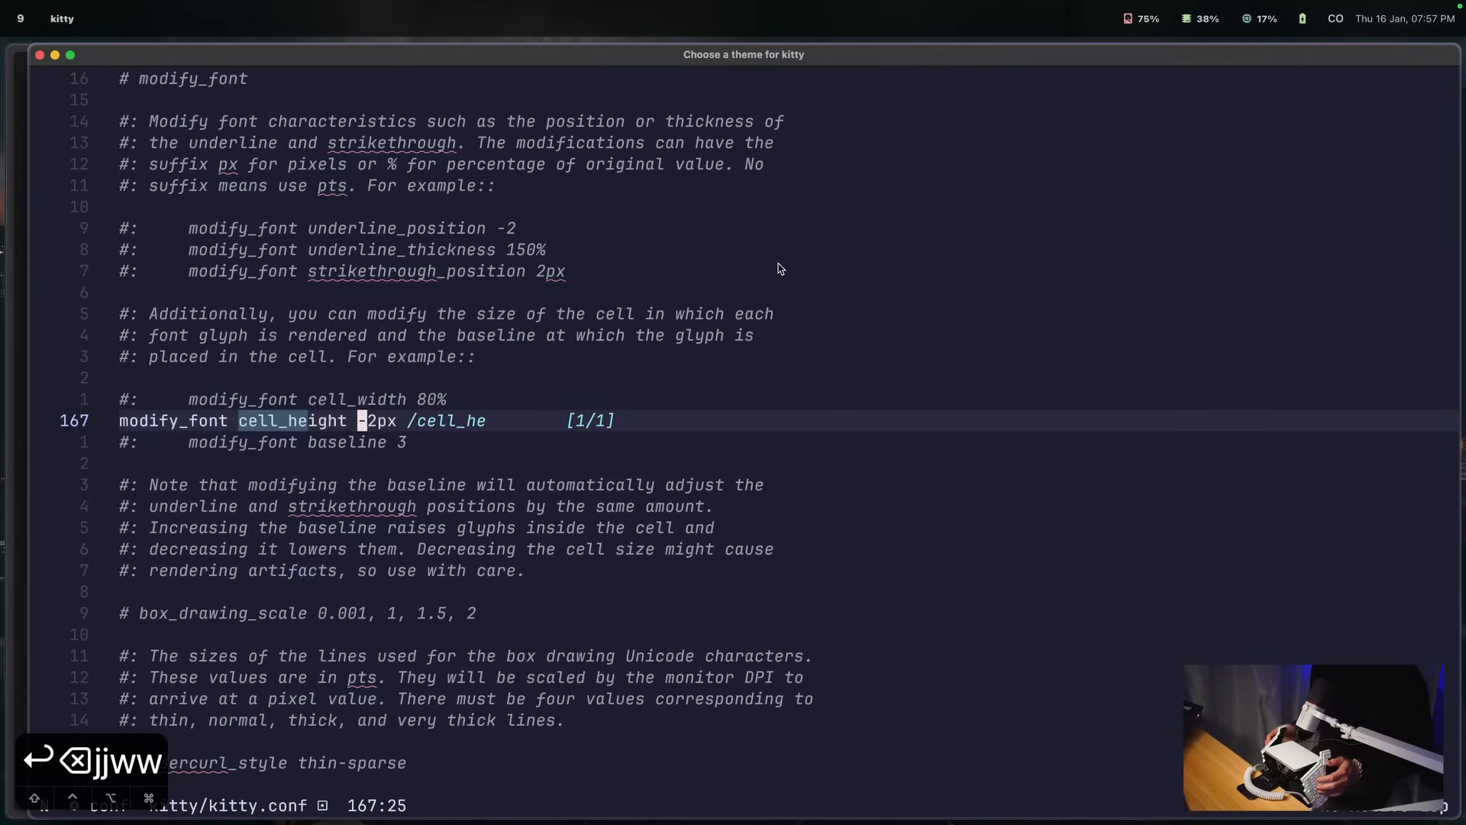
pyautogui.write('150')
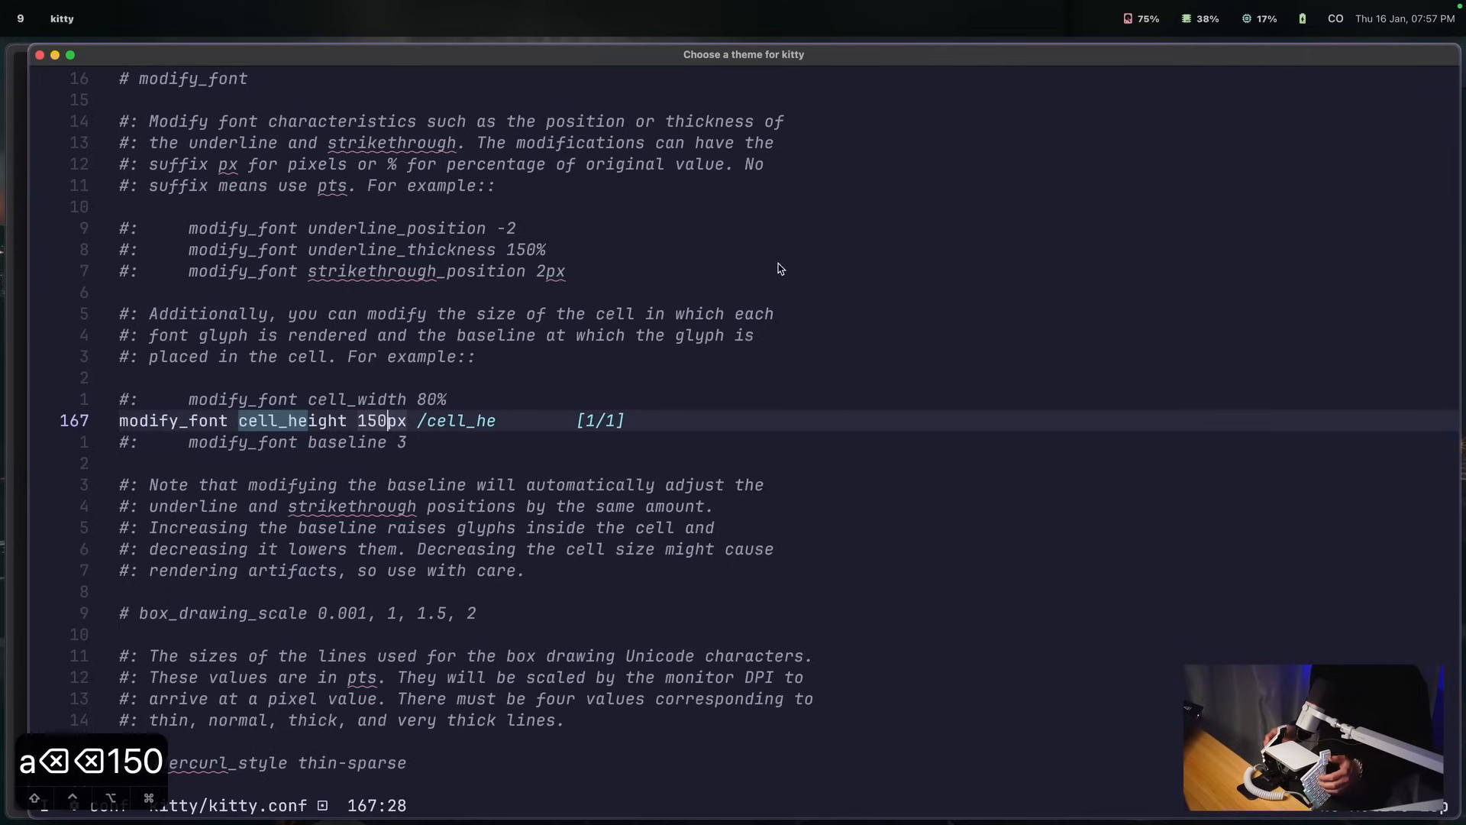
pyautogui.write('%')
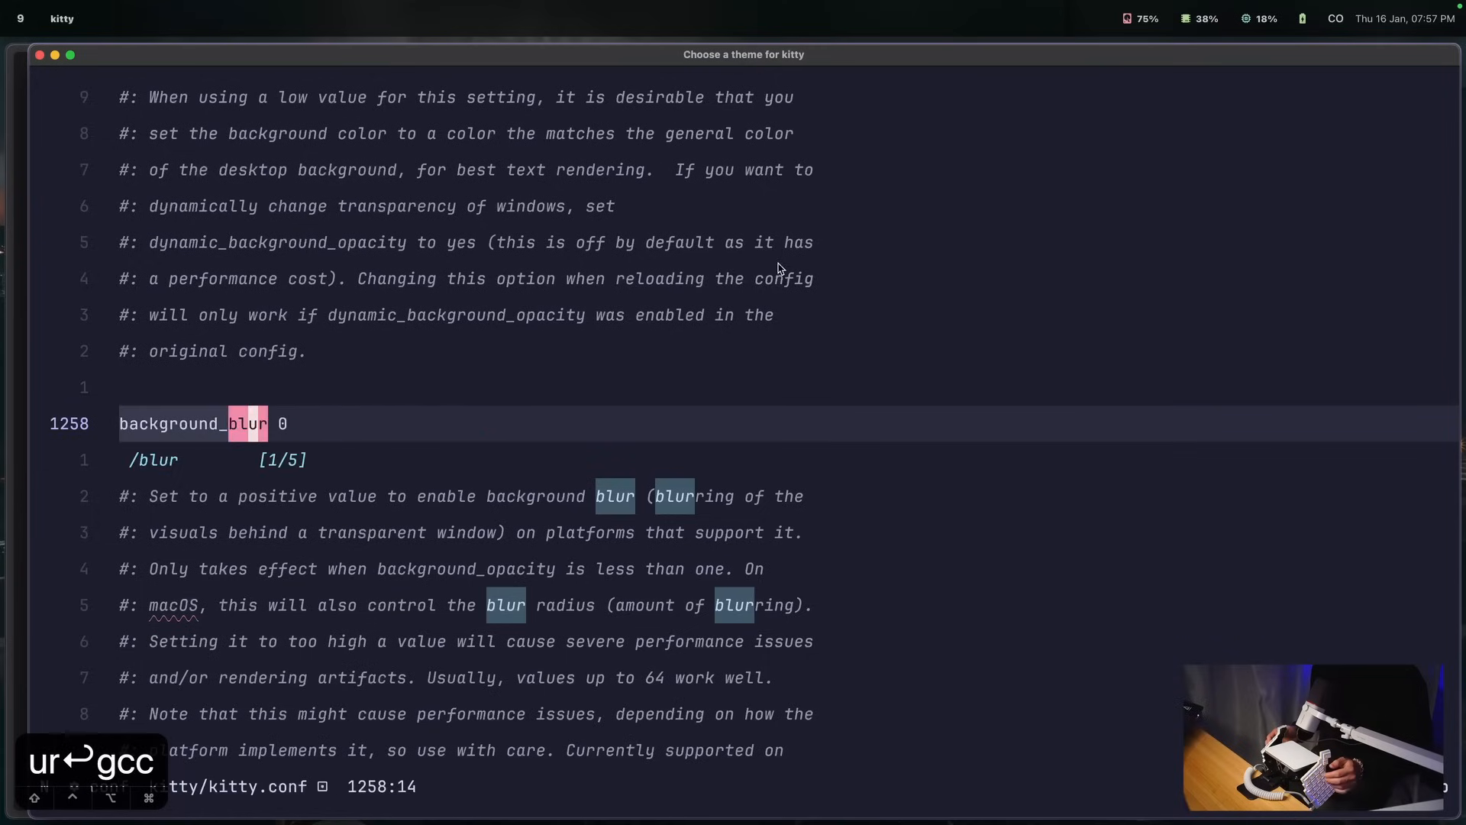
# Step: Set background_blur to 50 and background_opacity to 0.7 in kitty.conf
pyautogui.write('50')
pyautogui.click(220, 459)
pyautogui.write('?opacity')
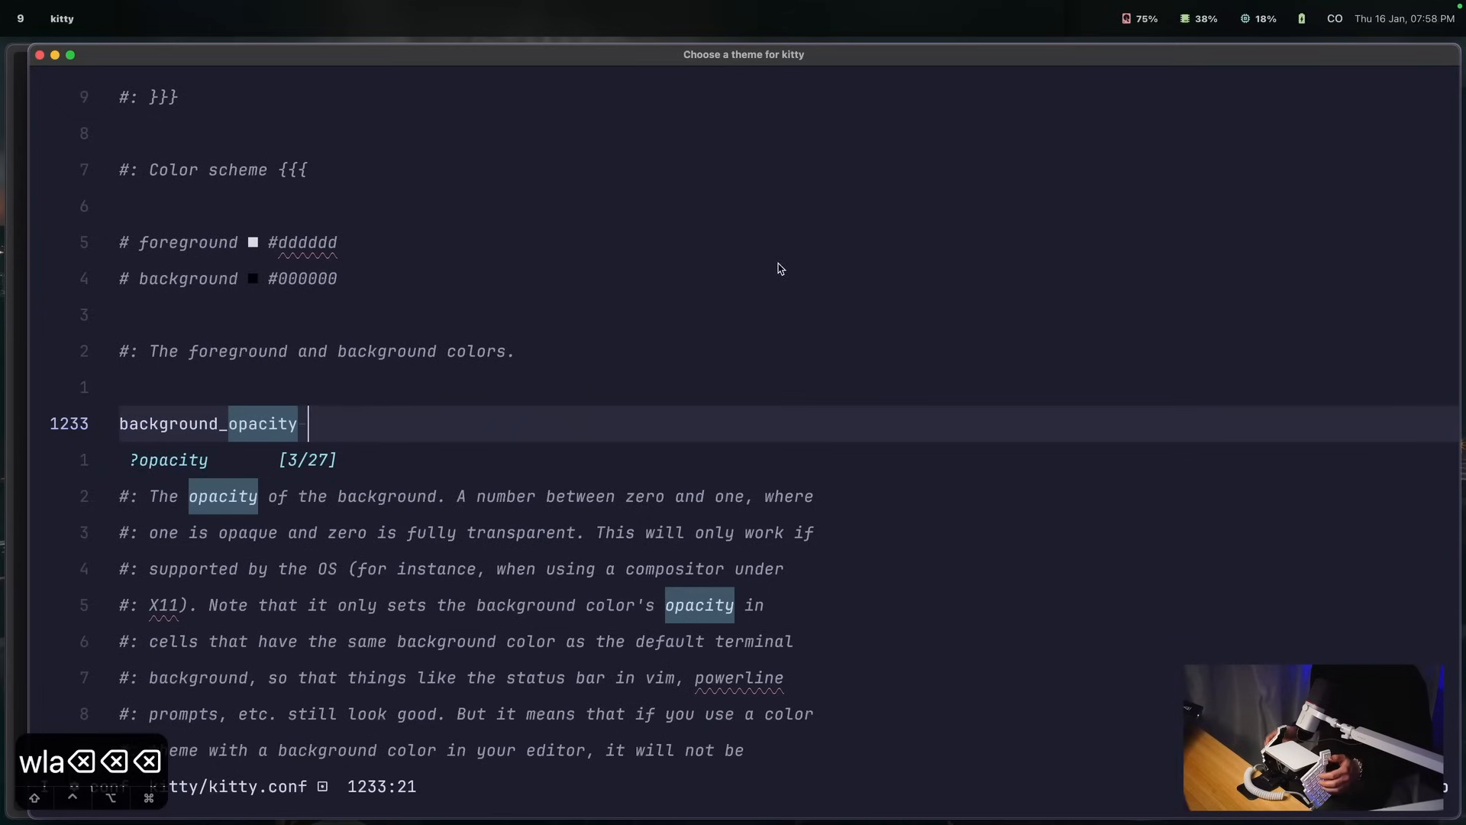
pyautogui.write('0.7j')
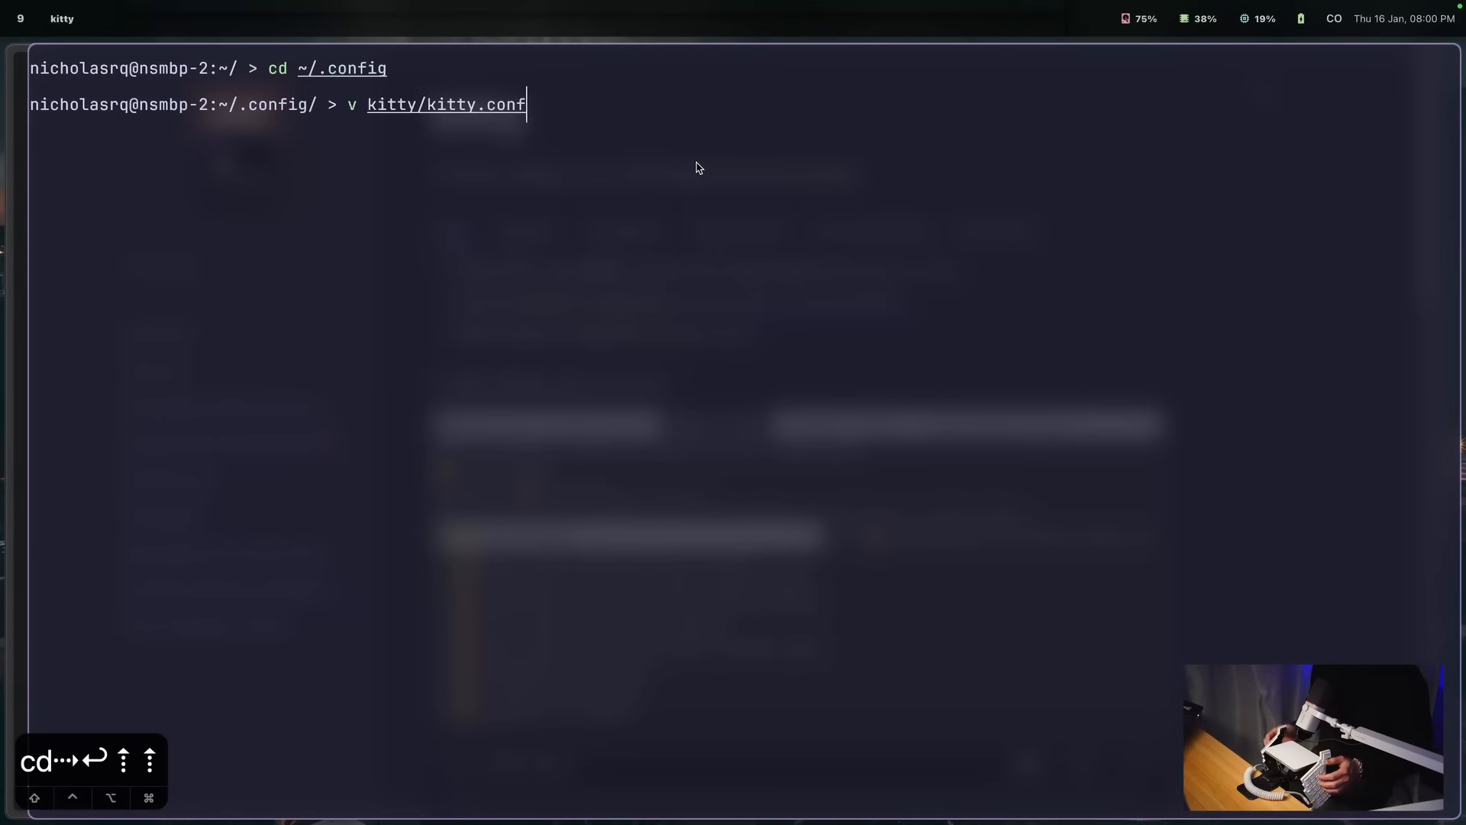
# Step: Open current-theme.conf from the kitty config folder and find its background colour settings
pyautogui.press('enter')
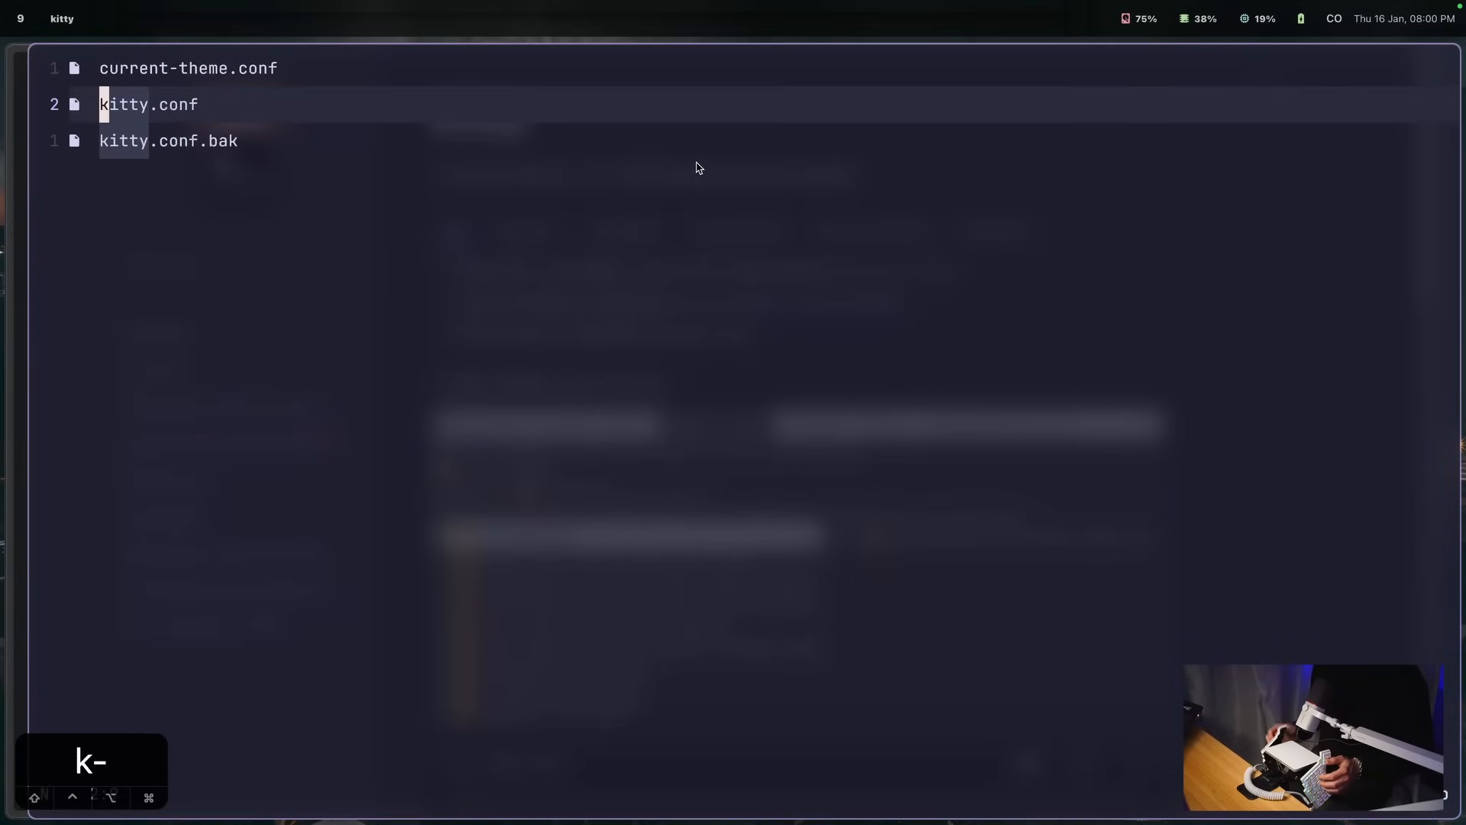
pyautogui.press('k')
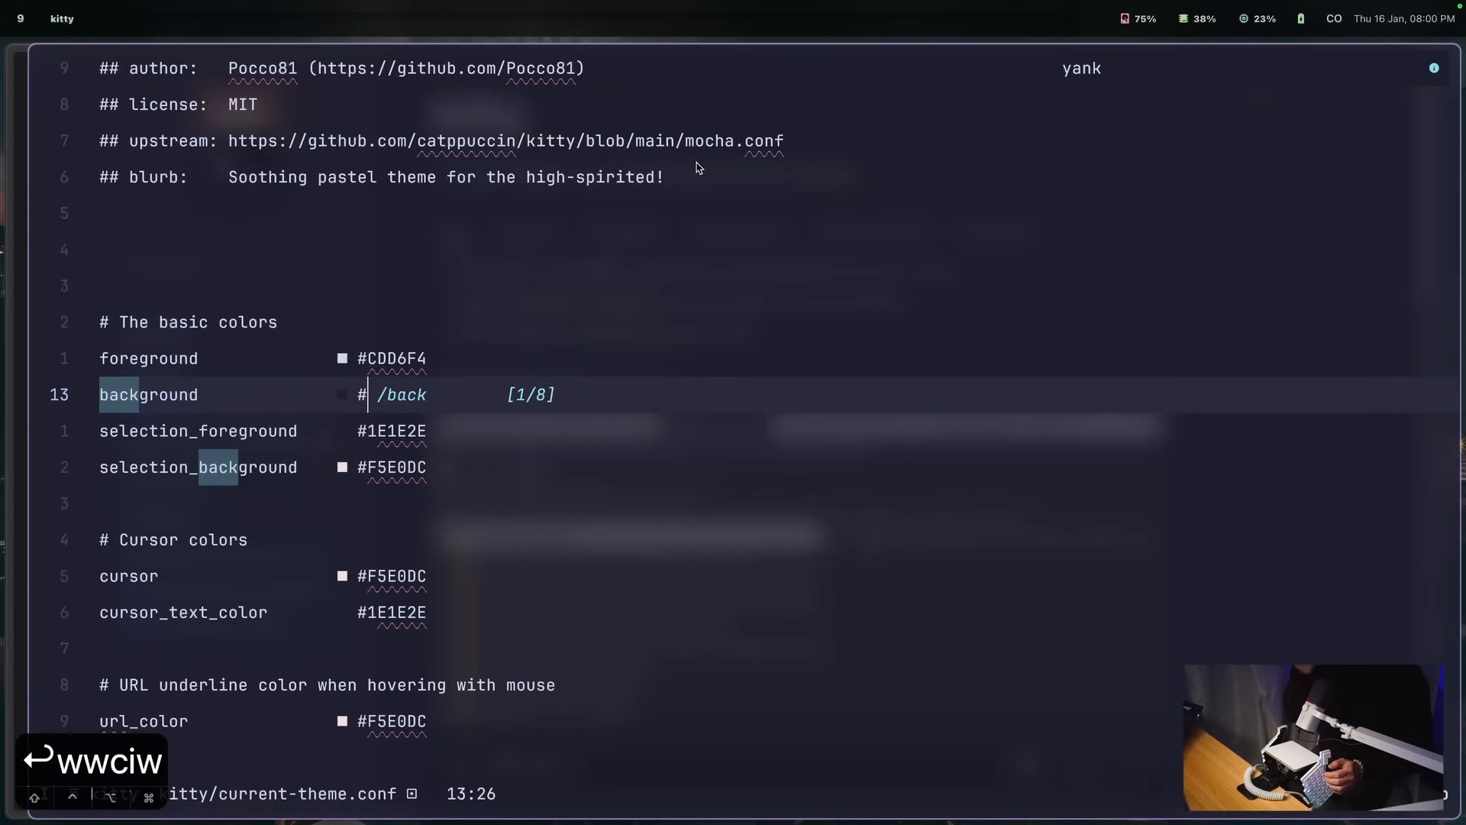
pyautogui.write('00000')
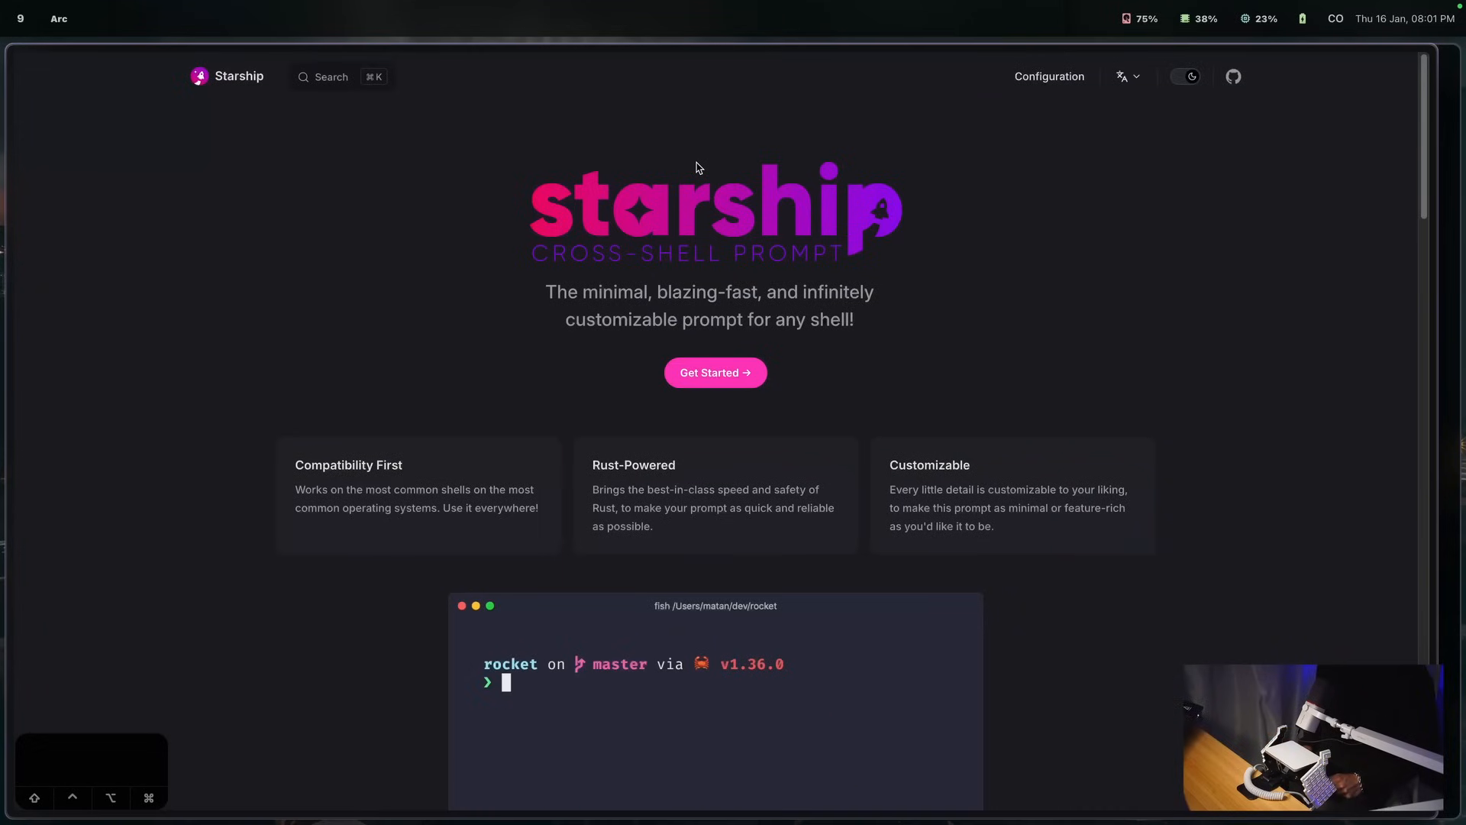
# Step: View the Starship homepage in Arc, then return to kitty's prompt
pyautogui.write('sudo -s')
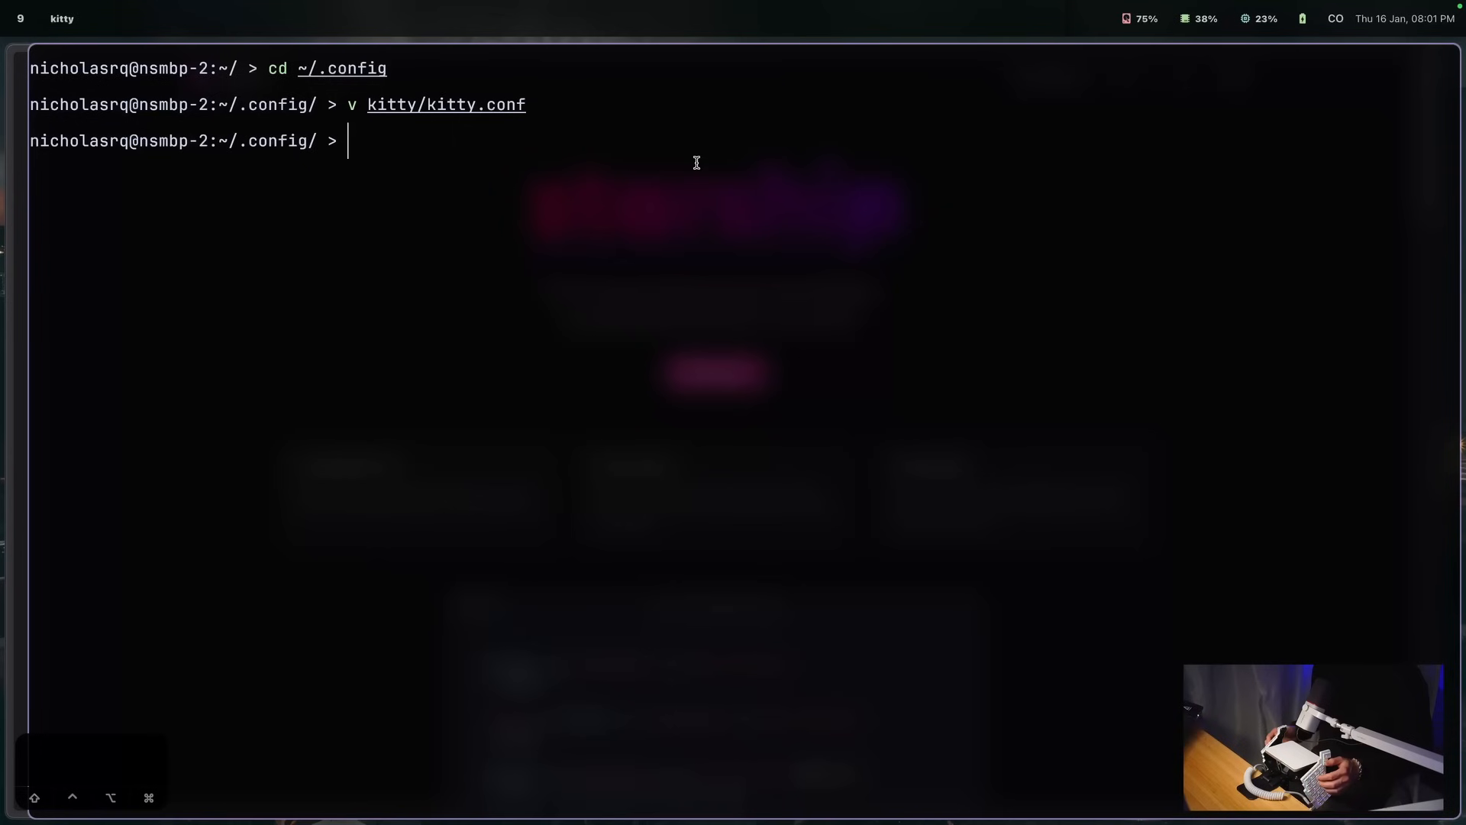
# Step: Create a starship folder containing an empty starship.toml under ~/.config
pyautogui.write('brew install')
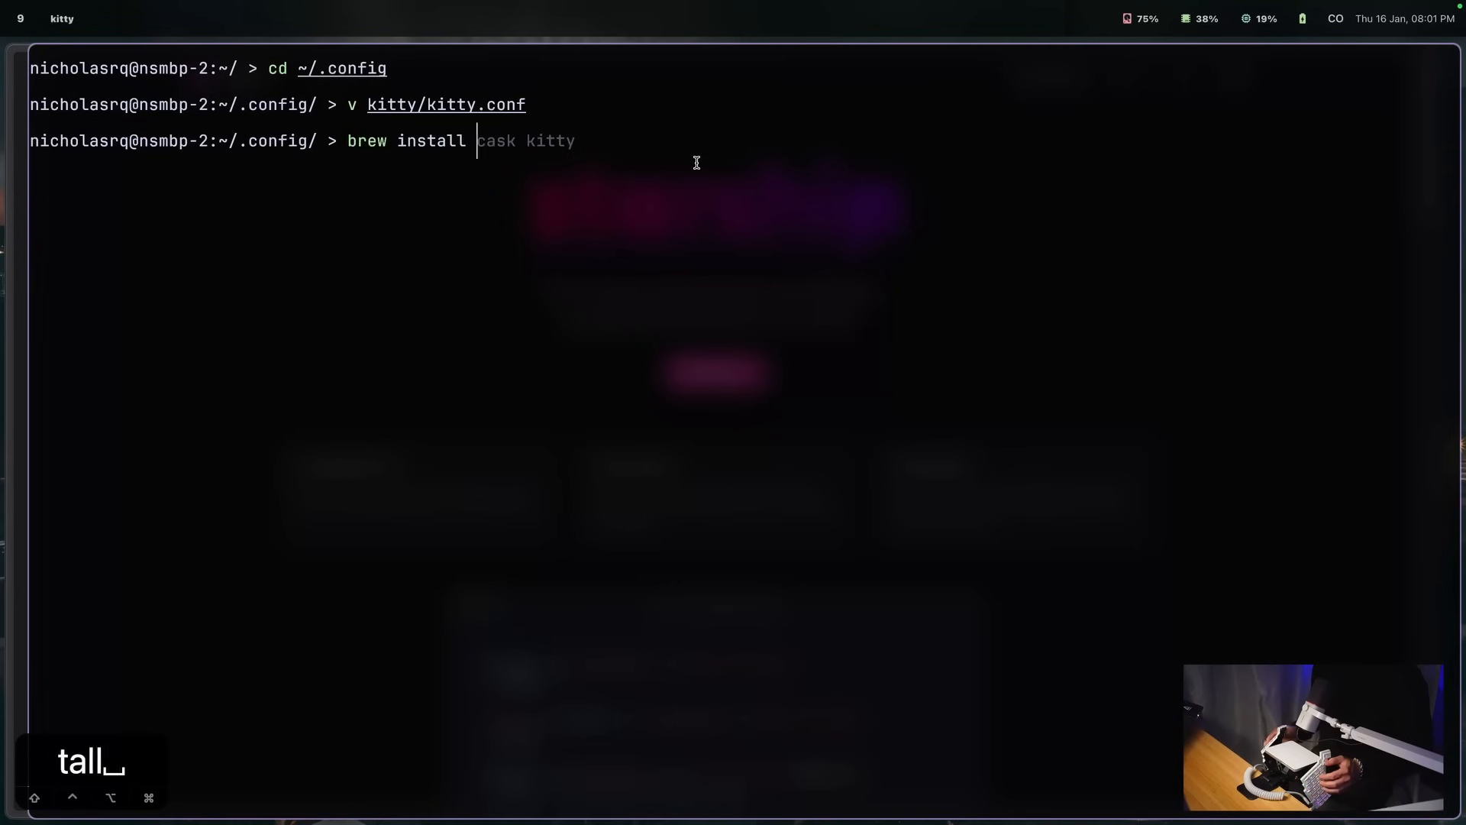
pyautogui.press('Return')
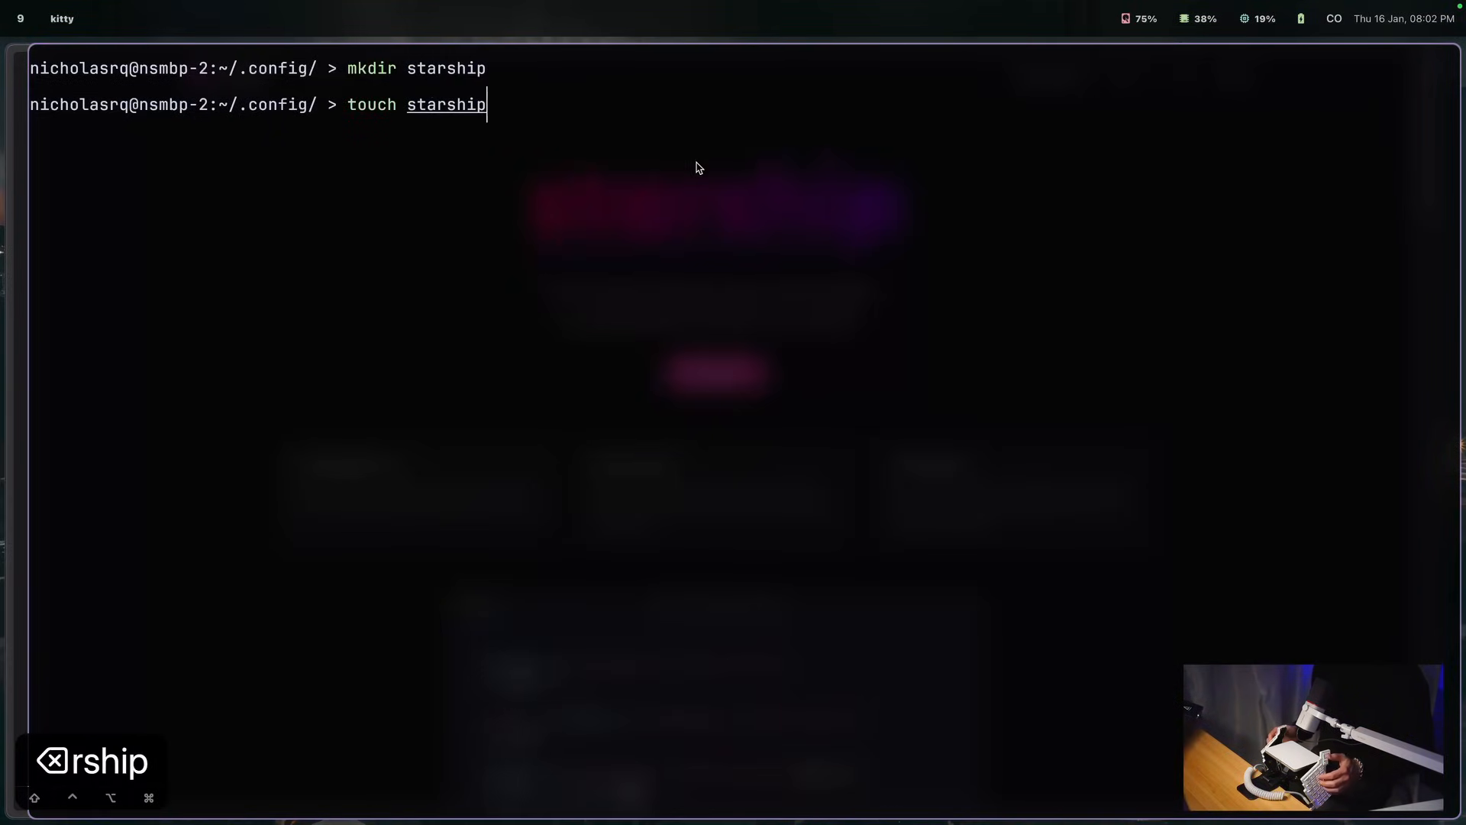
pyautogui.write('/star')
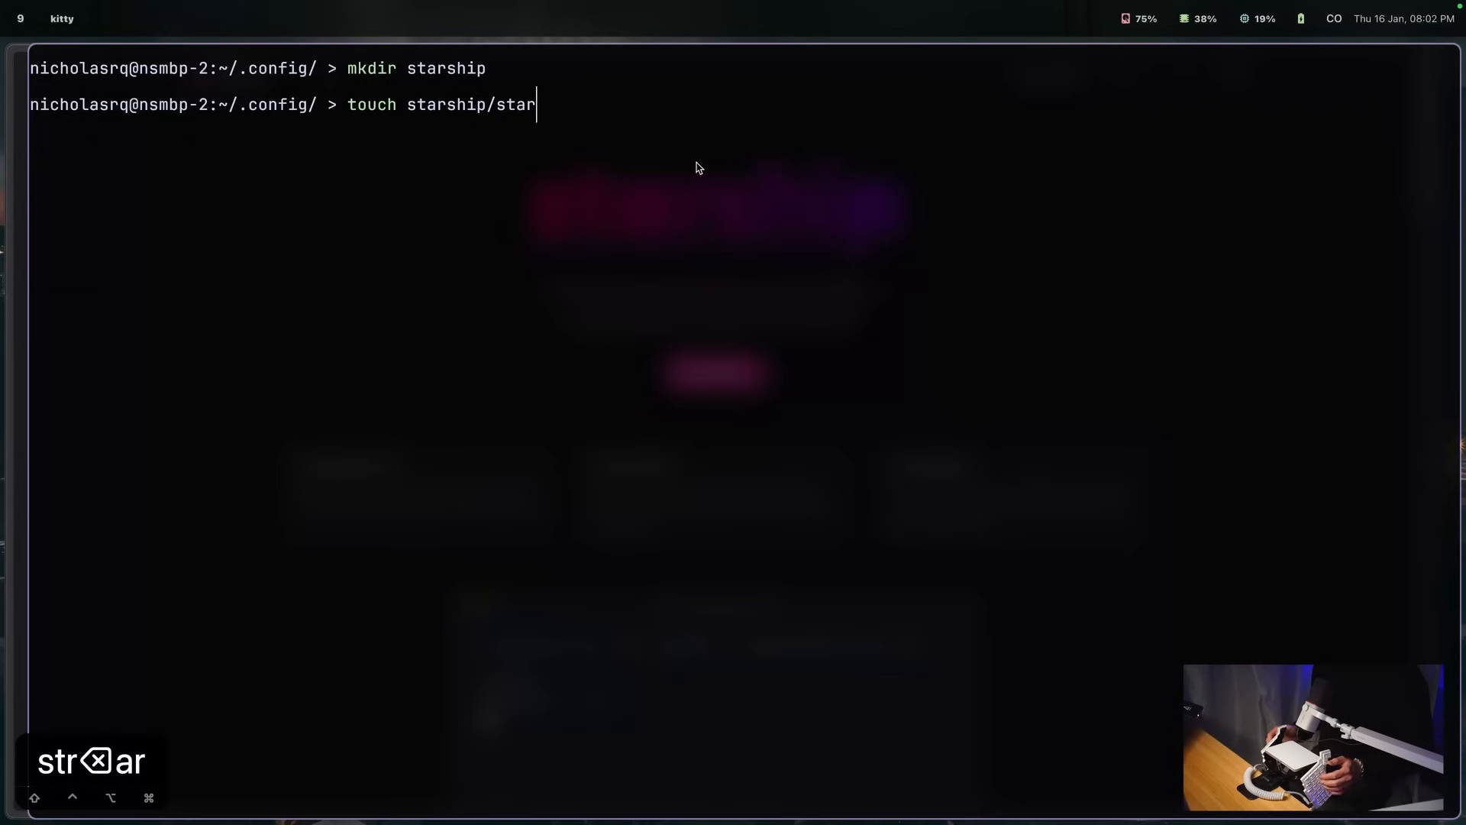
pyautogui.write('ship.toml')
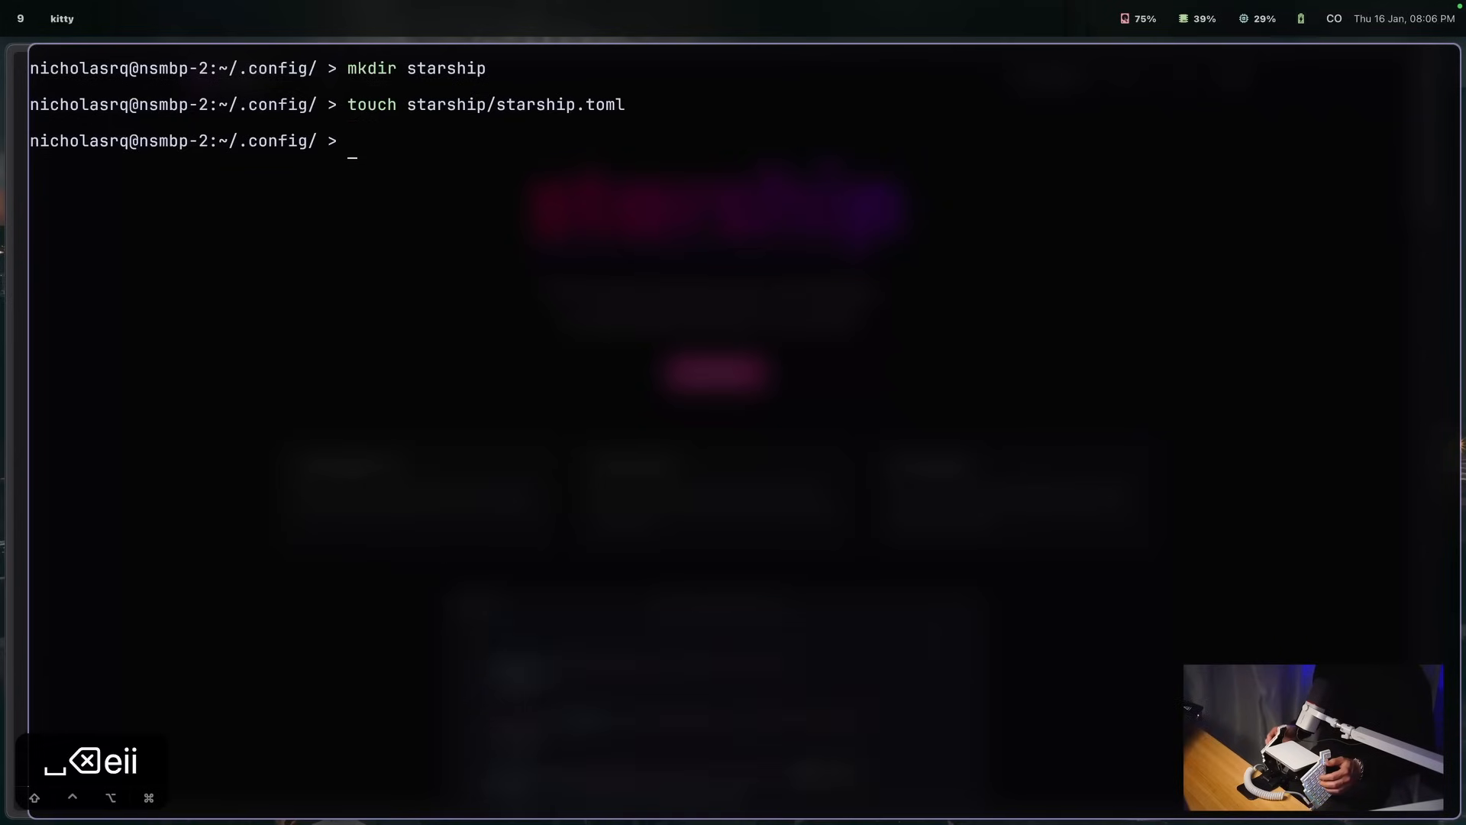
pyautogui.write('nvim starship/starship.t')
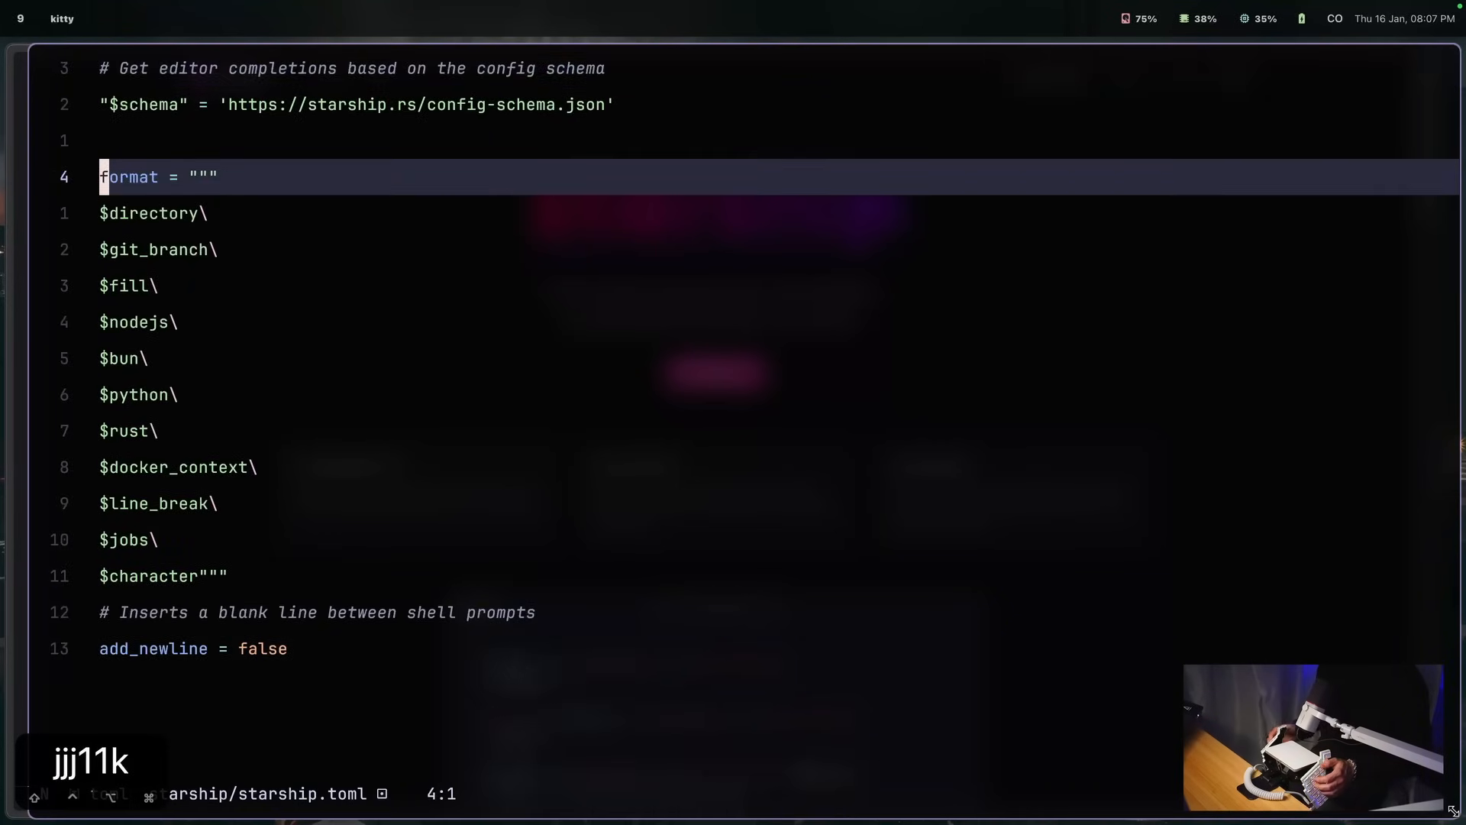
# Step: Step through the starship.toml format modules: $directory, $git_branch and onward
pyautogui.press('j')
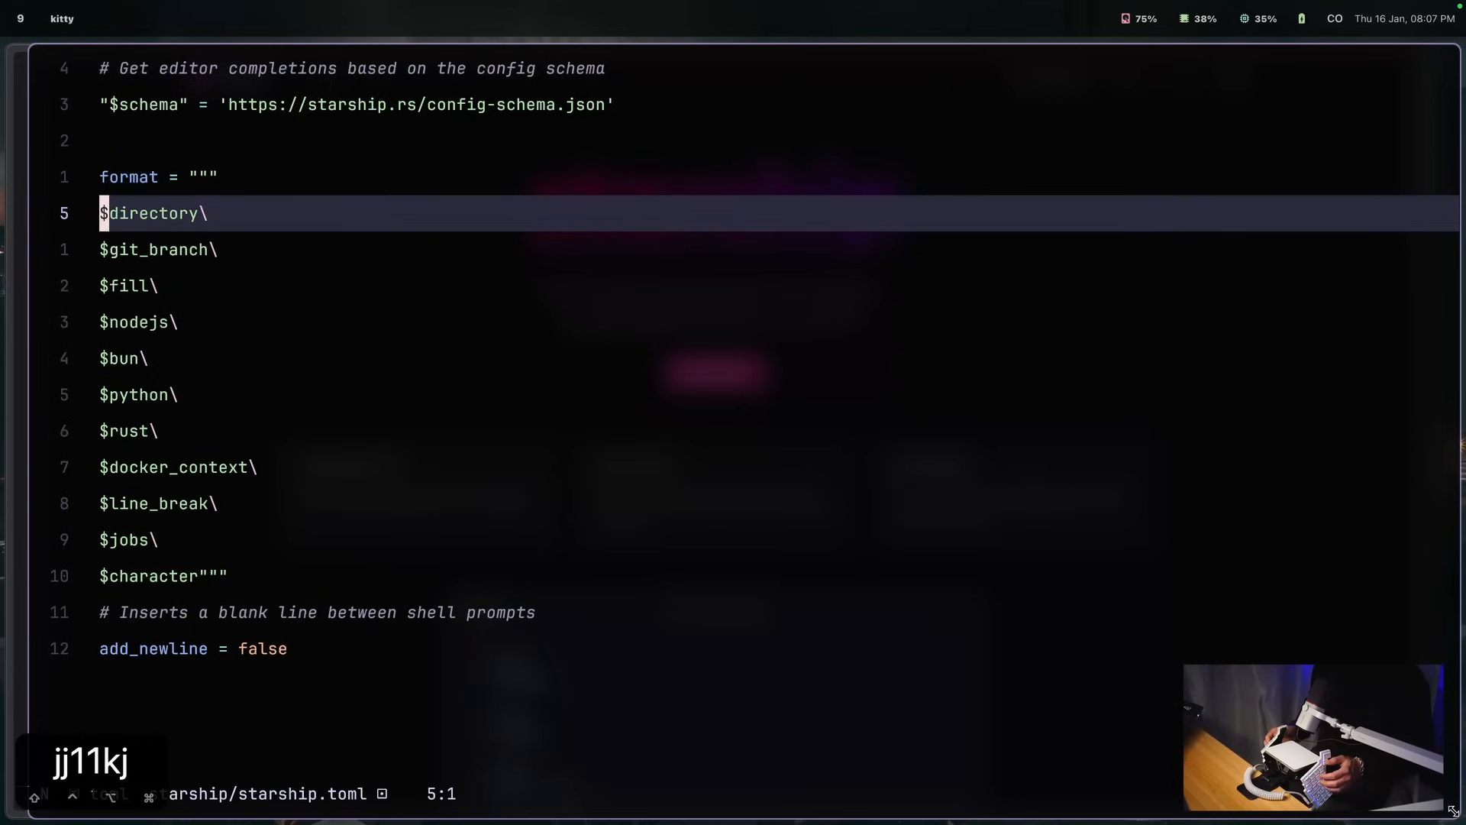
pyautogui.press('j')
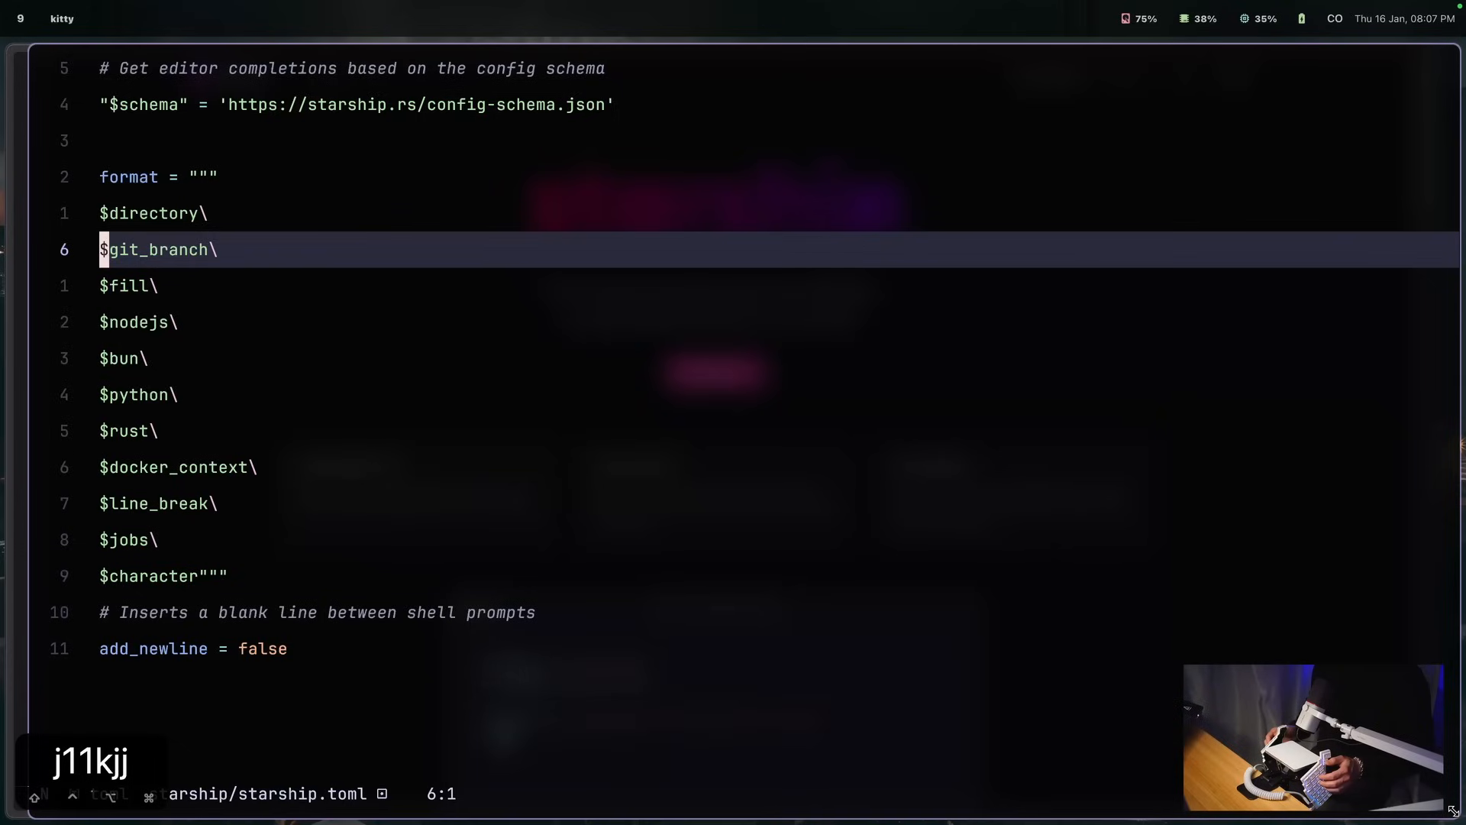
pyautogui.press('j')
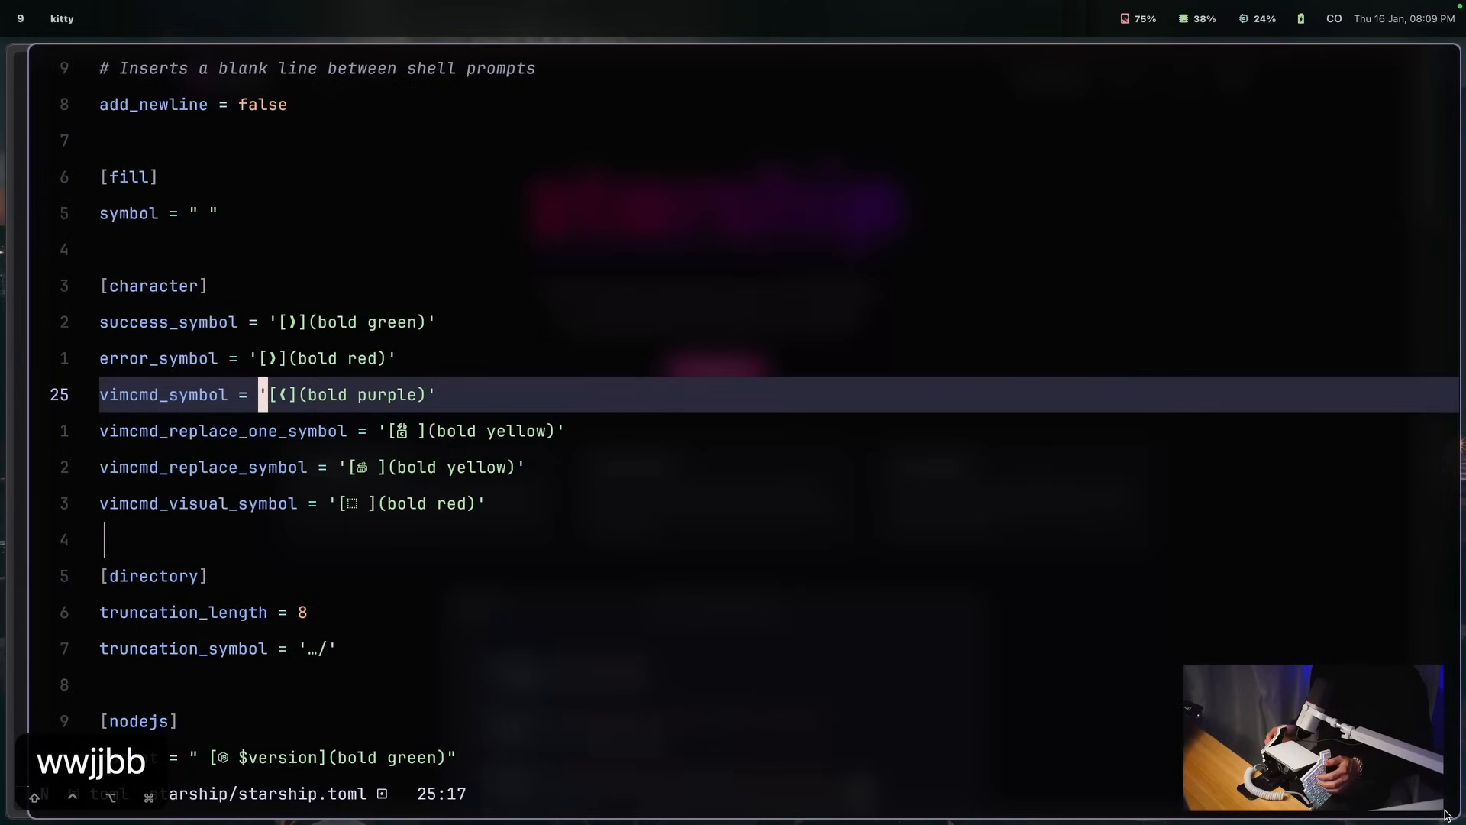
# Step: Review starship.toml down to the docker_context section, then suspend Neovim
pyautogui.press('j')
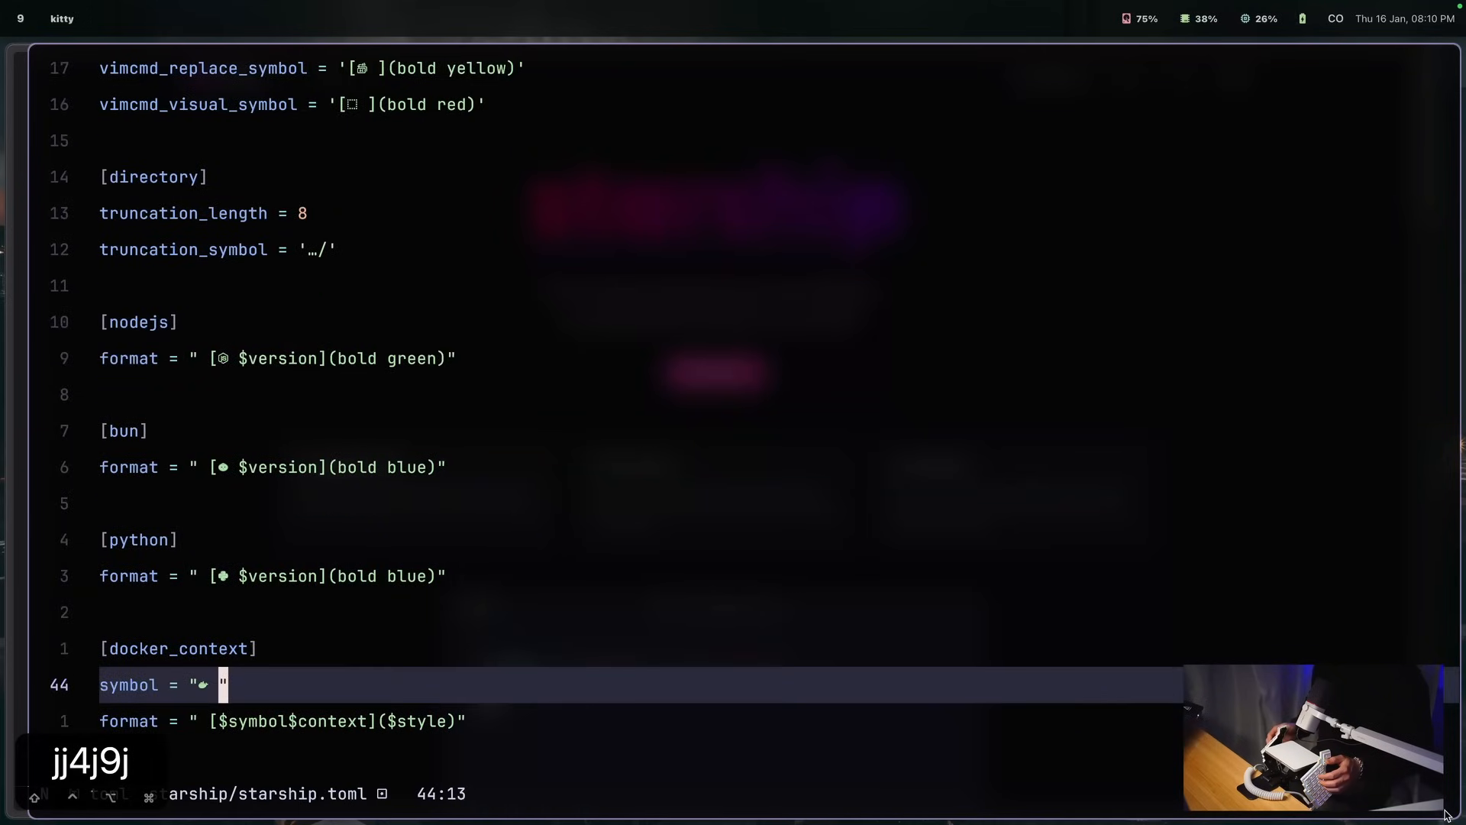
pyautogui.press('ctrl+z')
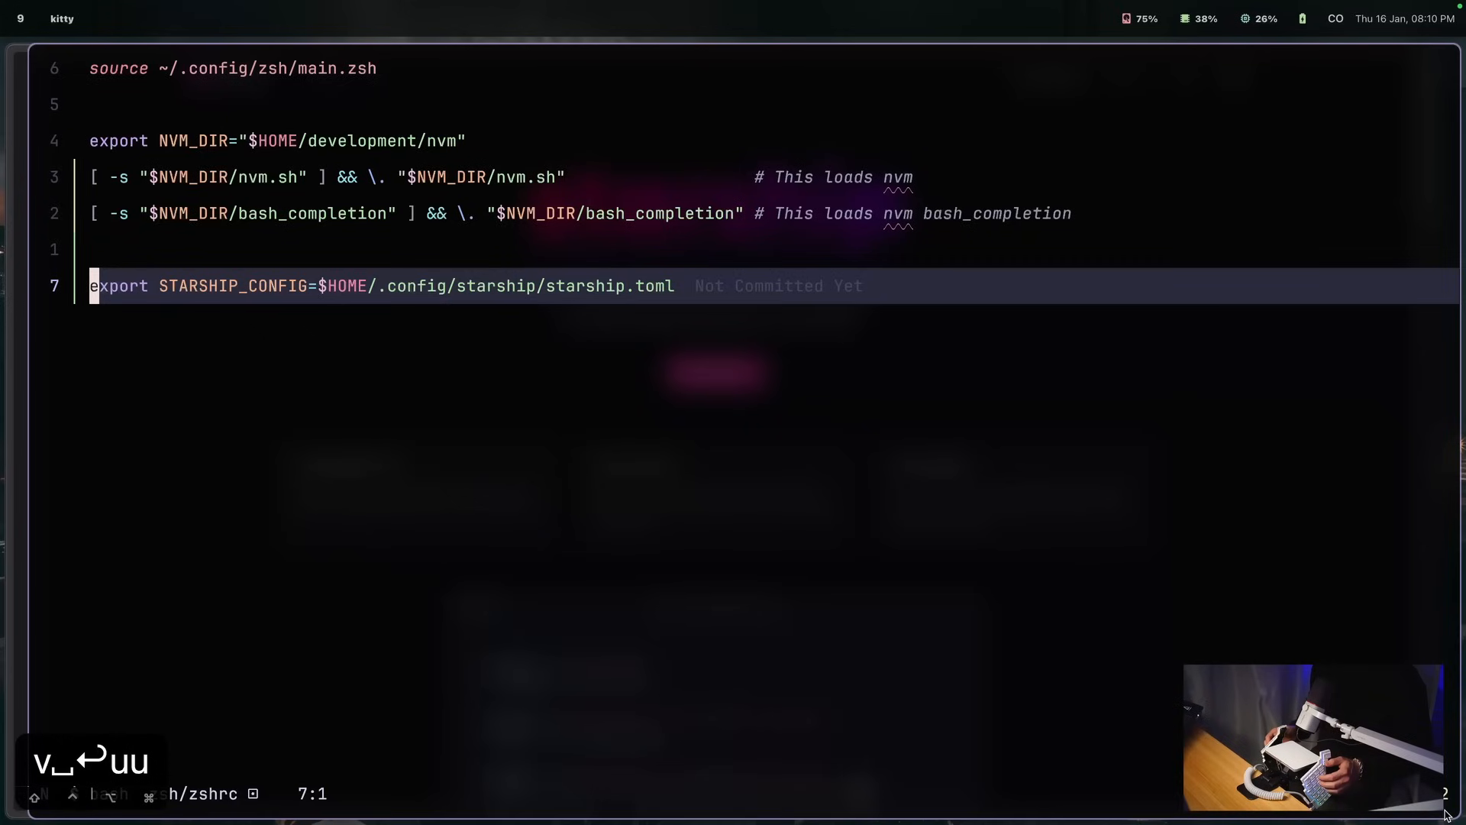
# Step: Add the Starship init line to zshrc and restart the shell with exec $SHELL
pyautogui.write('eval "$(/usr/local/bin/starship init zsh)"')
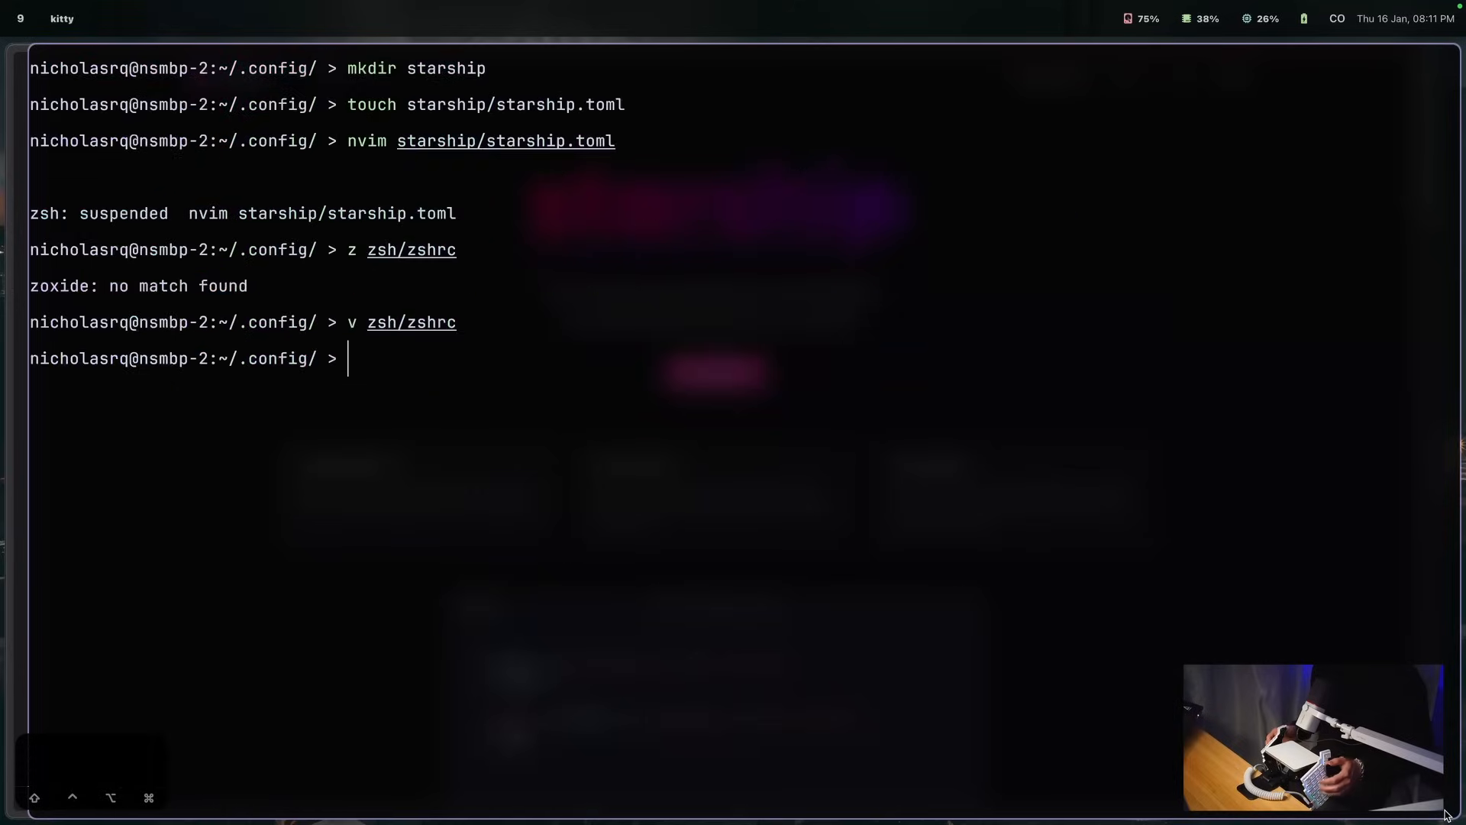
pyautogui.write('exec $SHELL')
pyautogui.write('z')
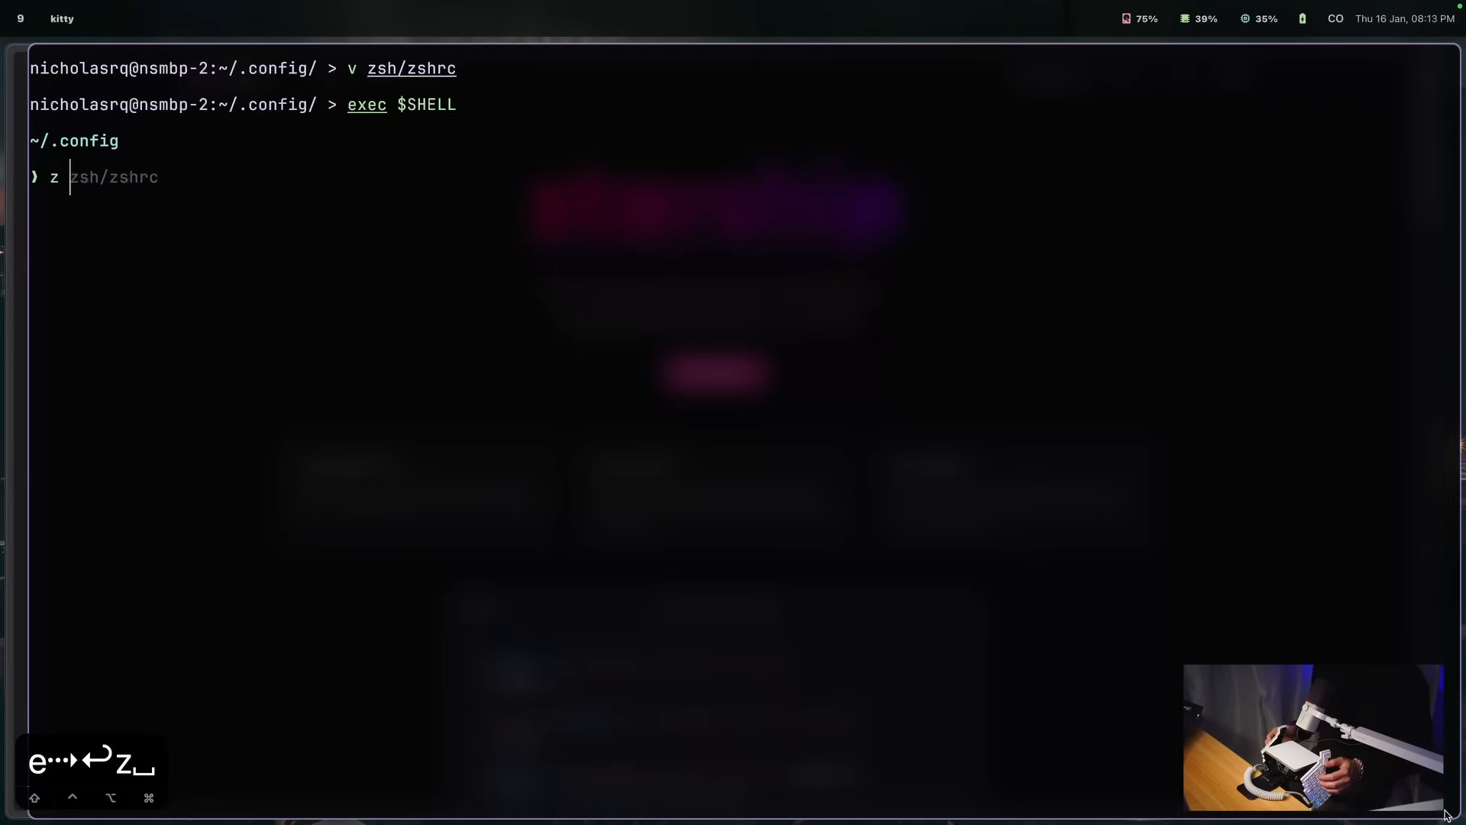
# Step: Jump from invitely to label-studio-enterprise with 'z label' and launch Neovim with 'v'
pyautogui.write('invitely')
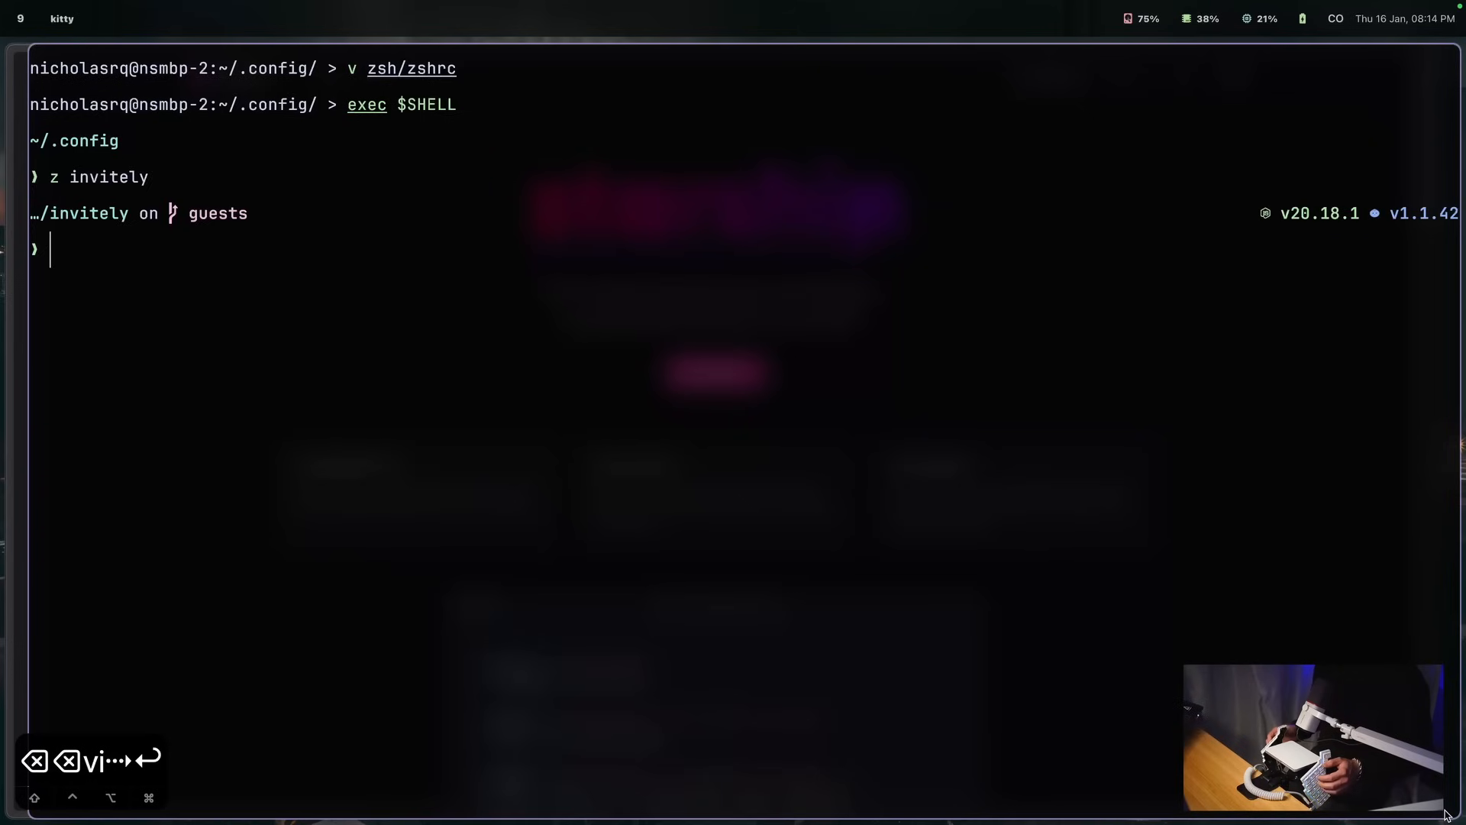
pyautogui.write('z label')
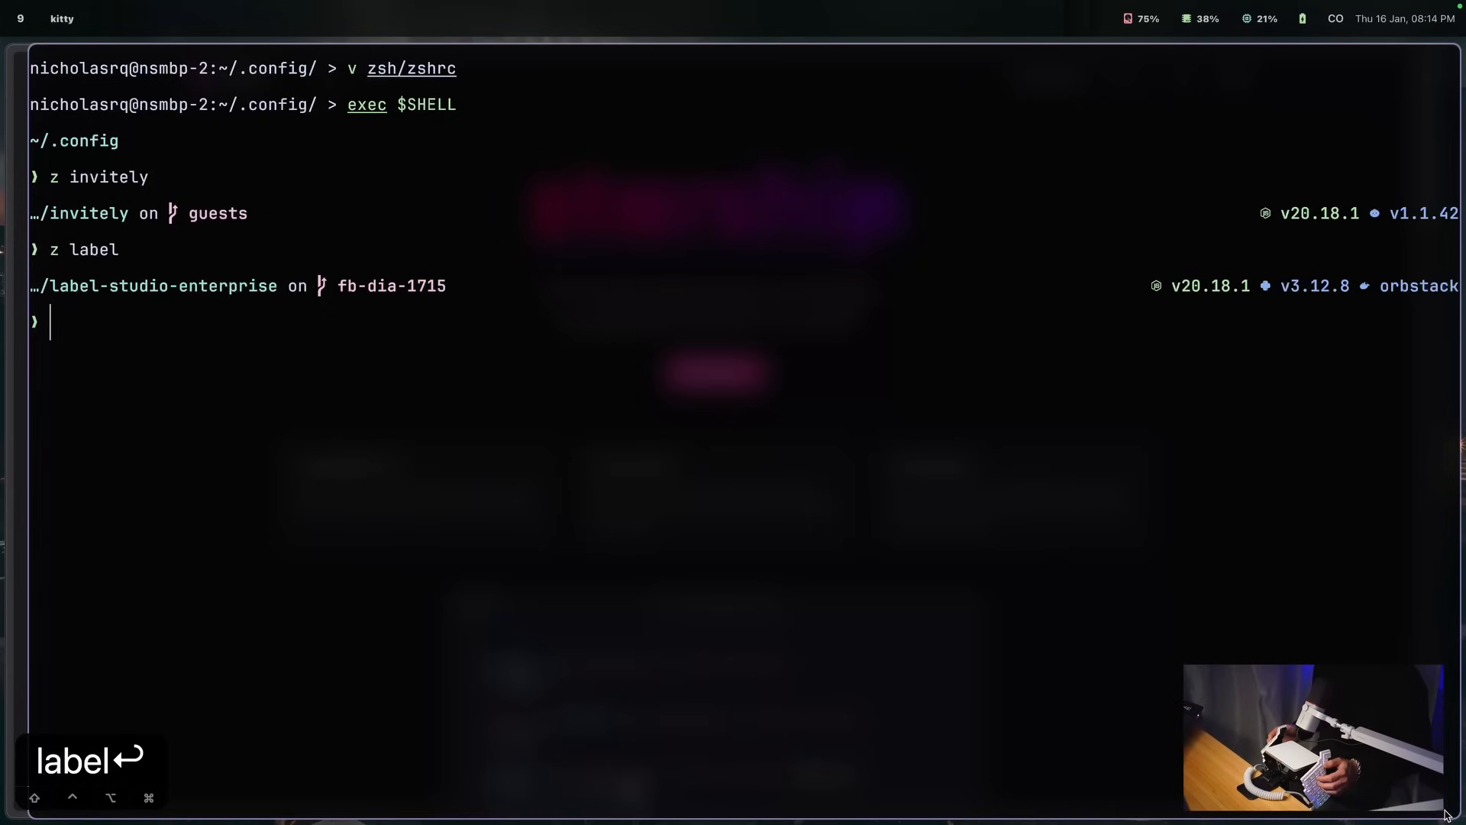
pyautogui.write('v')
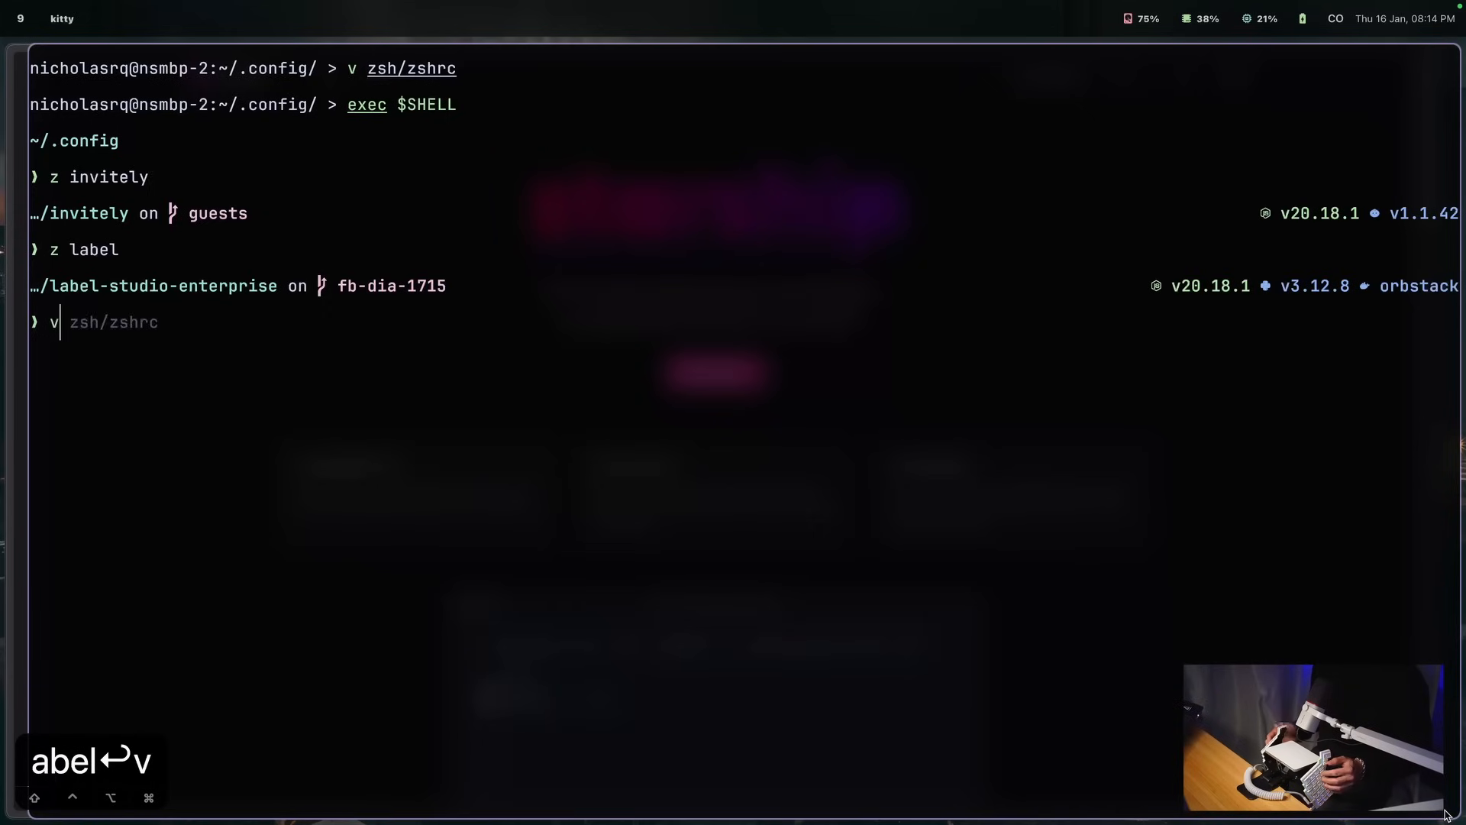
pyautogui.press('enter')
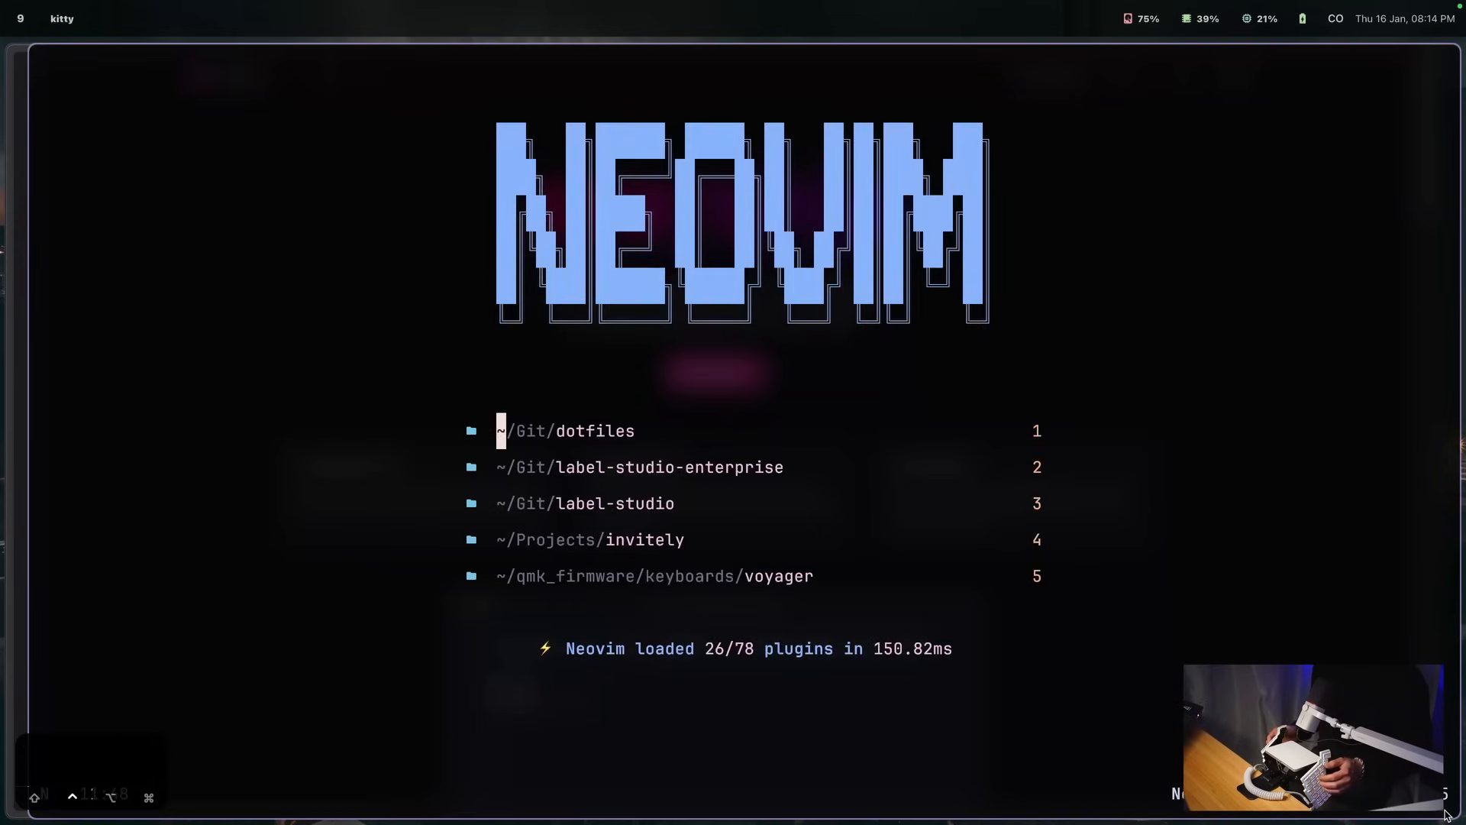
# Step: Suspend both Neovim instances with Ctrl+Z, then resume one with fg
pyautogui.press('ctrl+z')
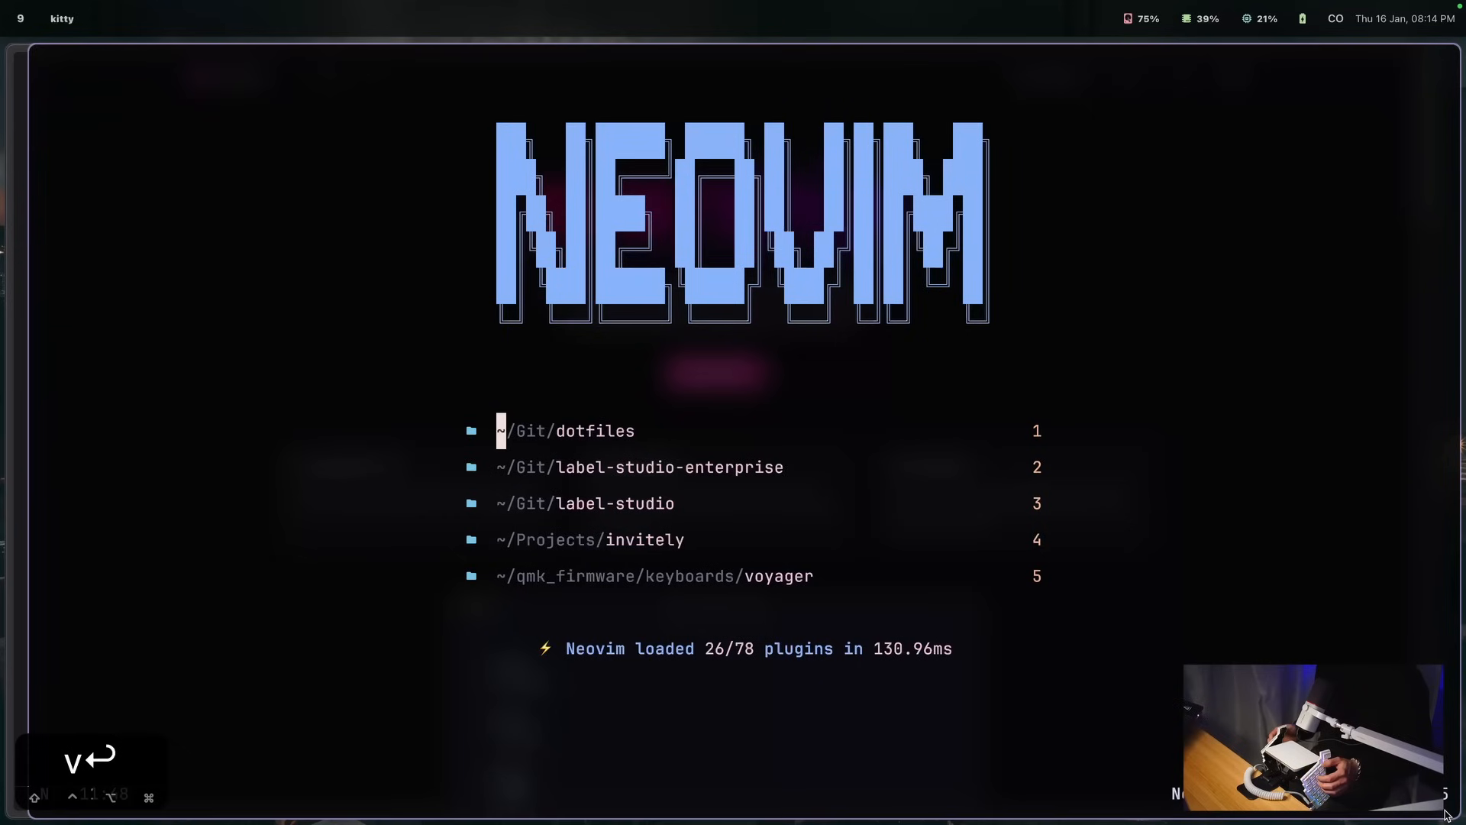
pyautogui.press('ctrl+z')
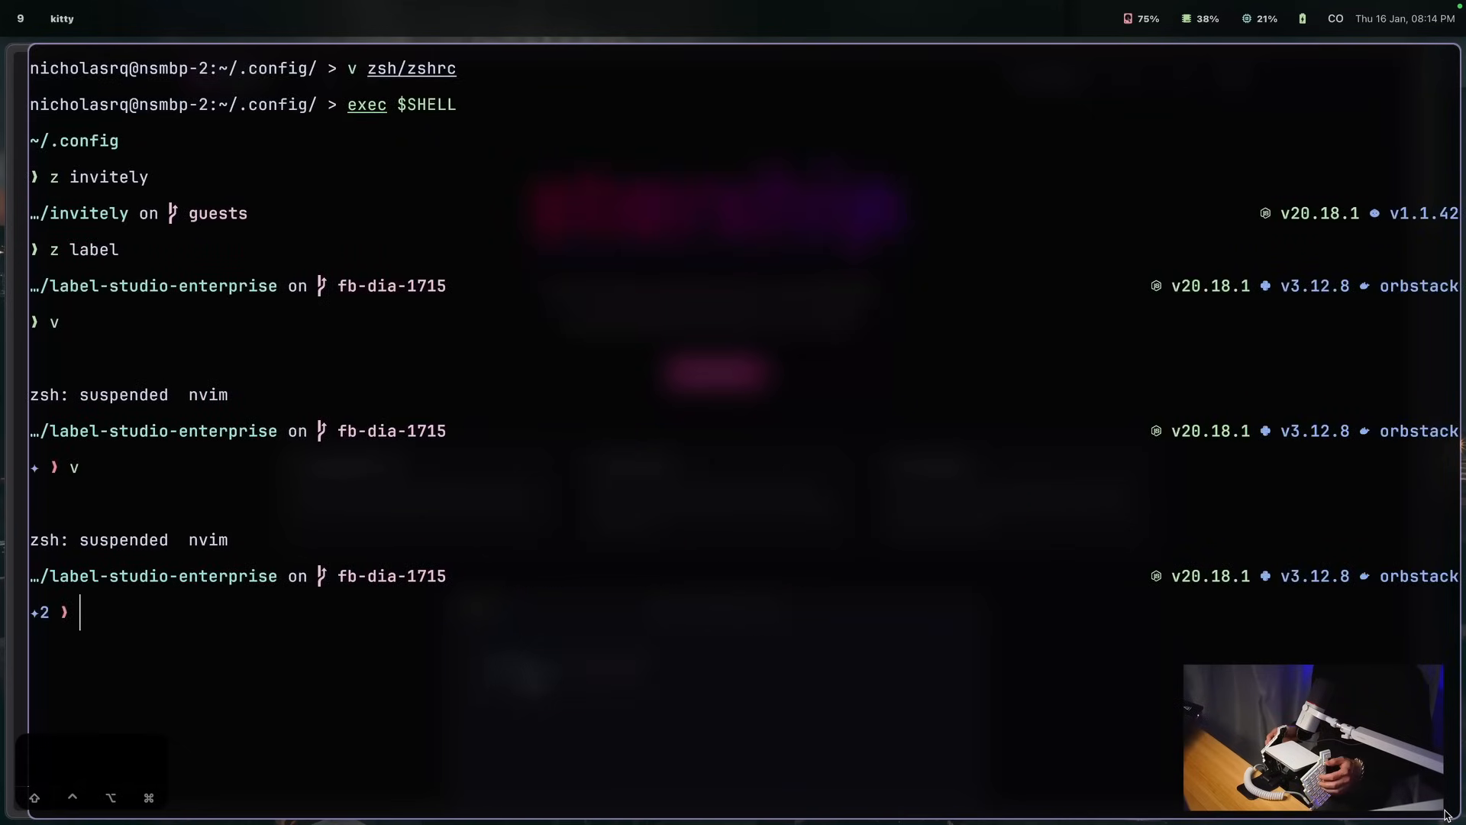
pyautogui.write('fg')
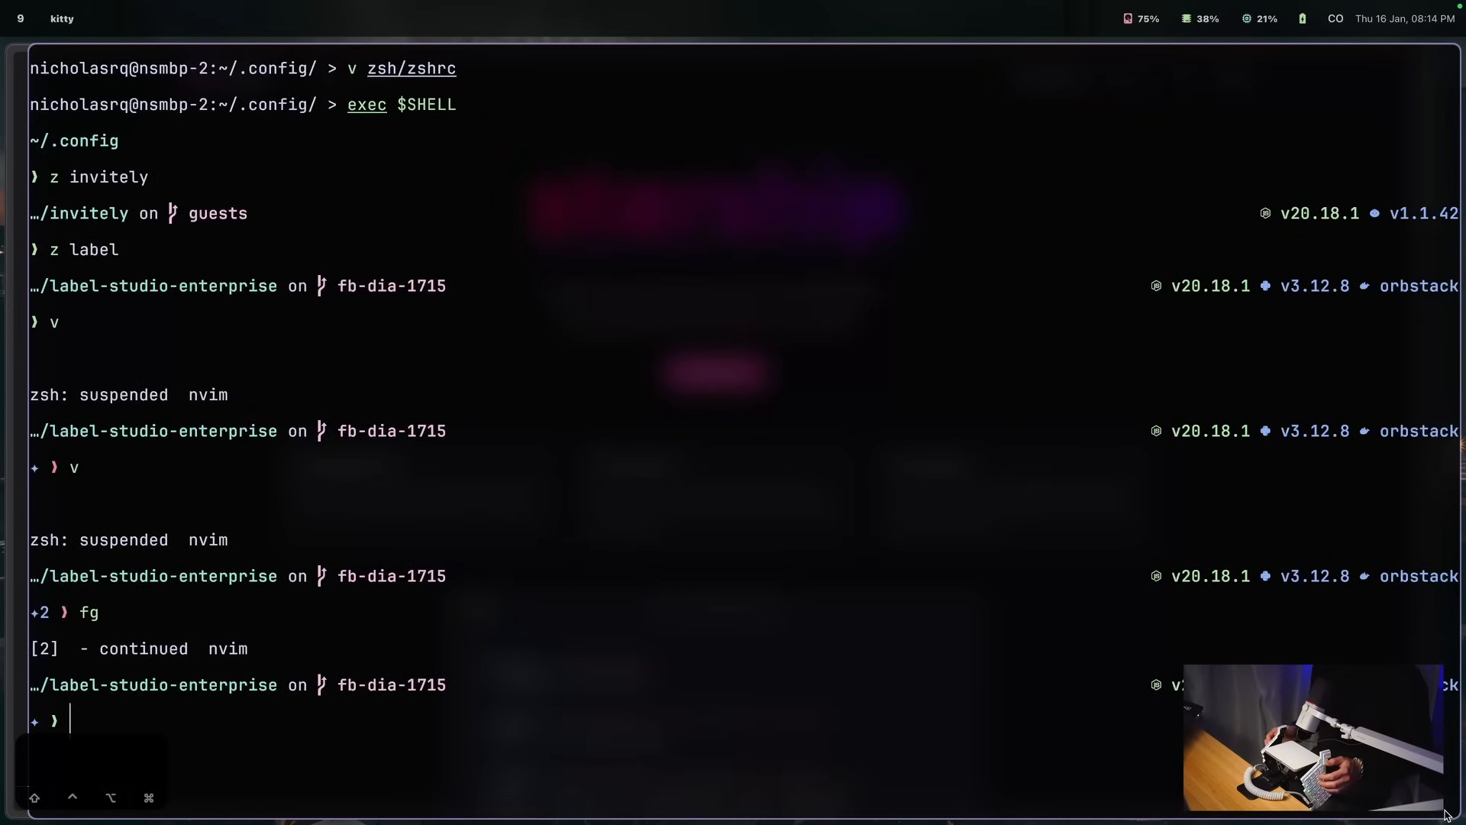
pyautogui.write('fg')
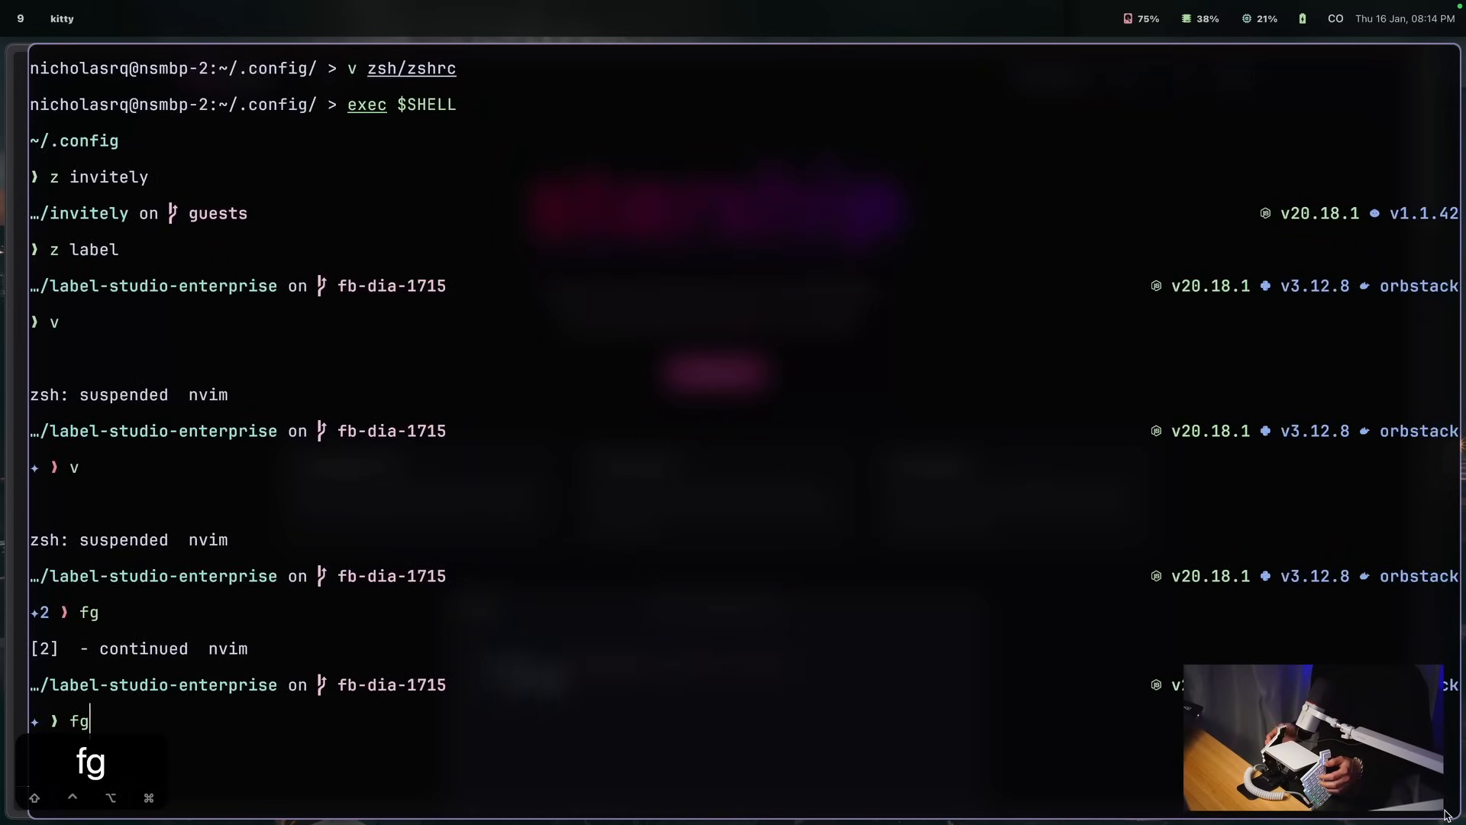
pyautogui.press('enter')
pyautogui.write('t')
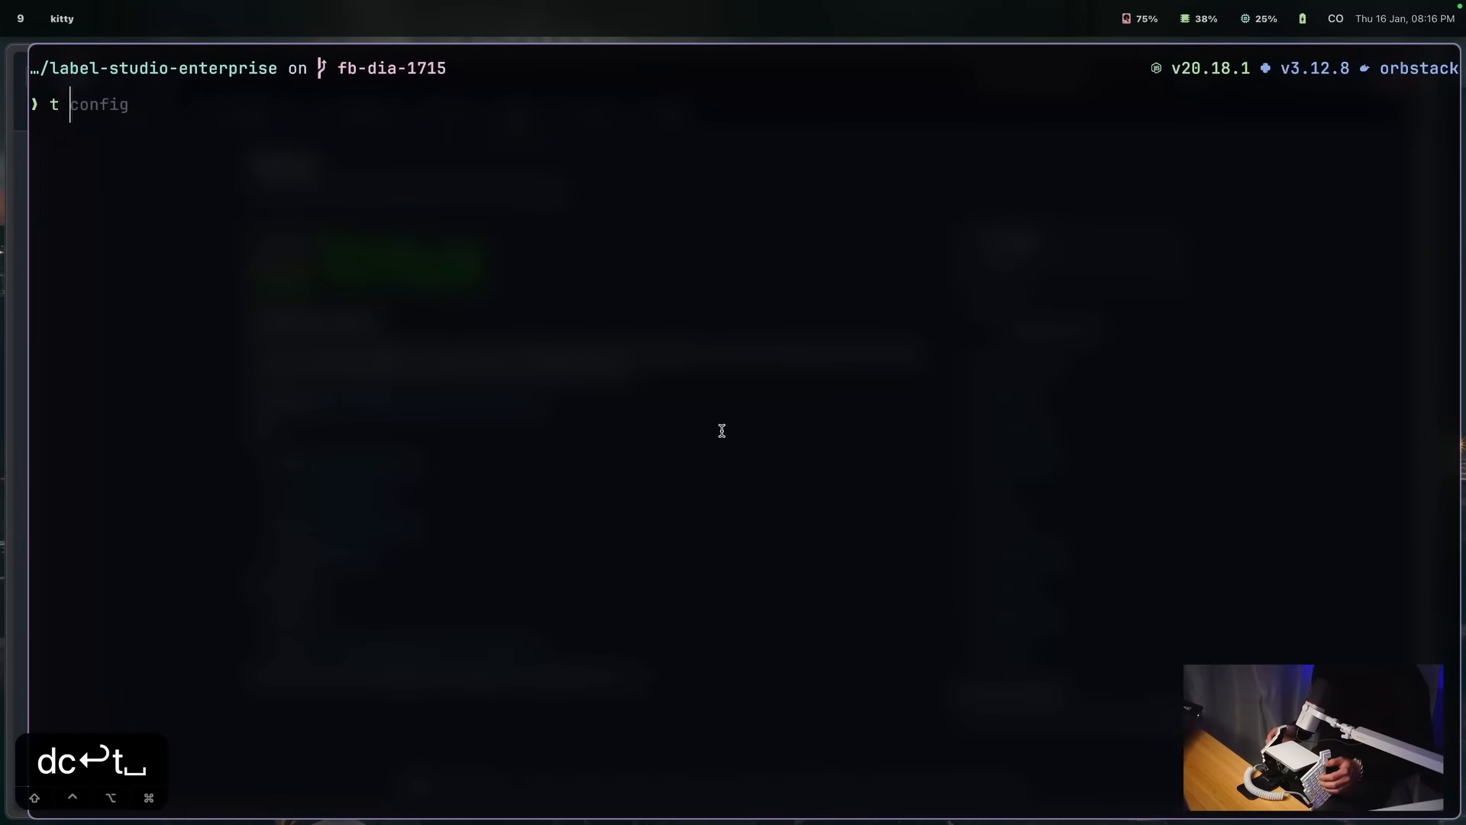
# Step: Filter the t session picker to 'dot' to select the dotfiles directory
pyautogui.write('dot')
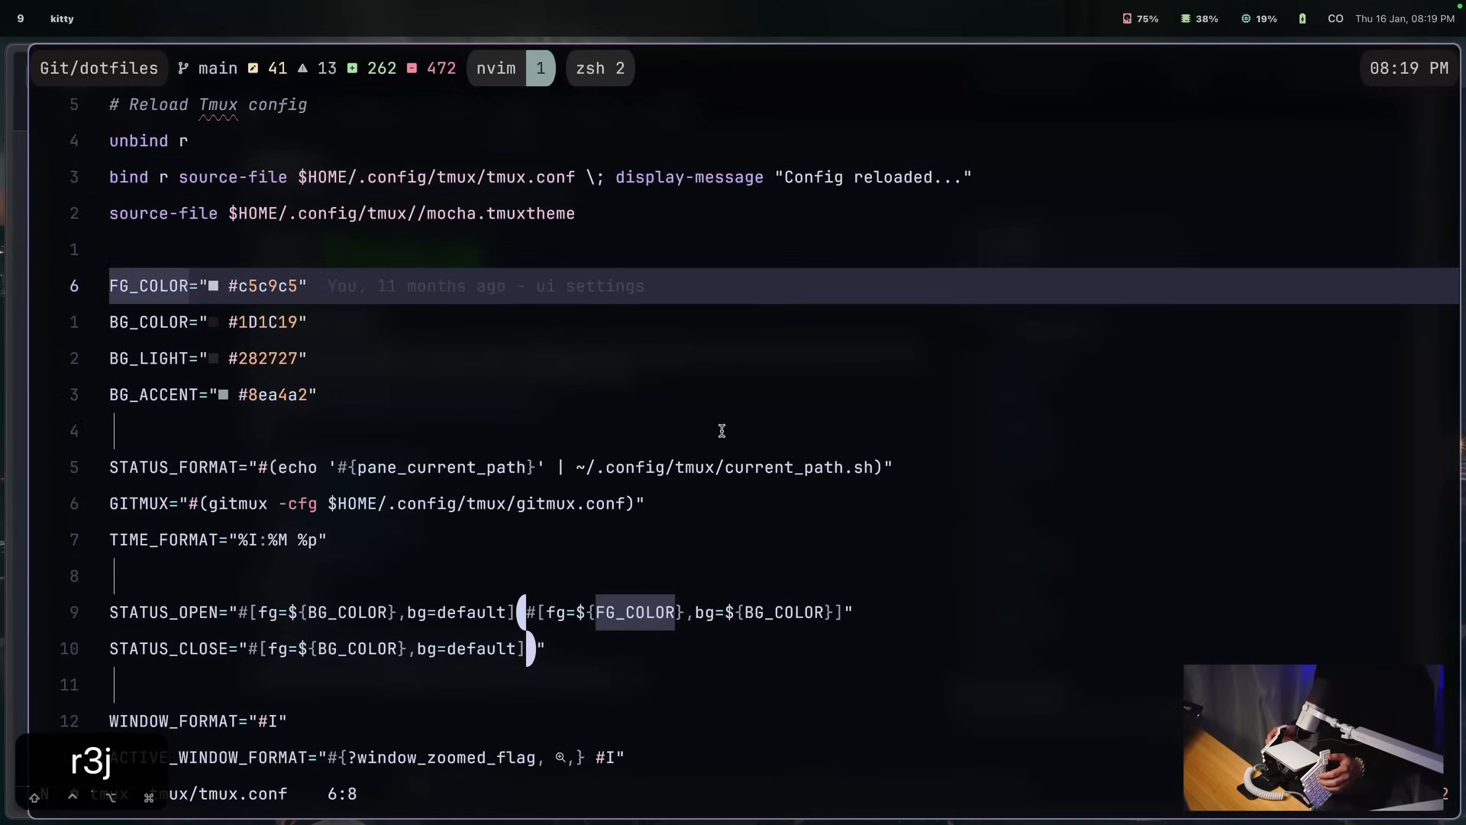
pyautogui.press('j')
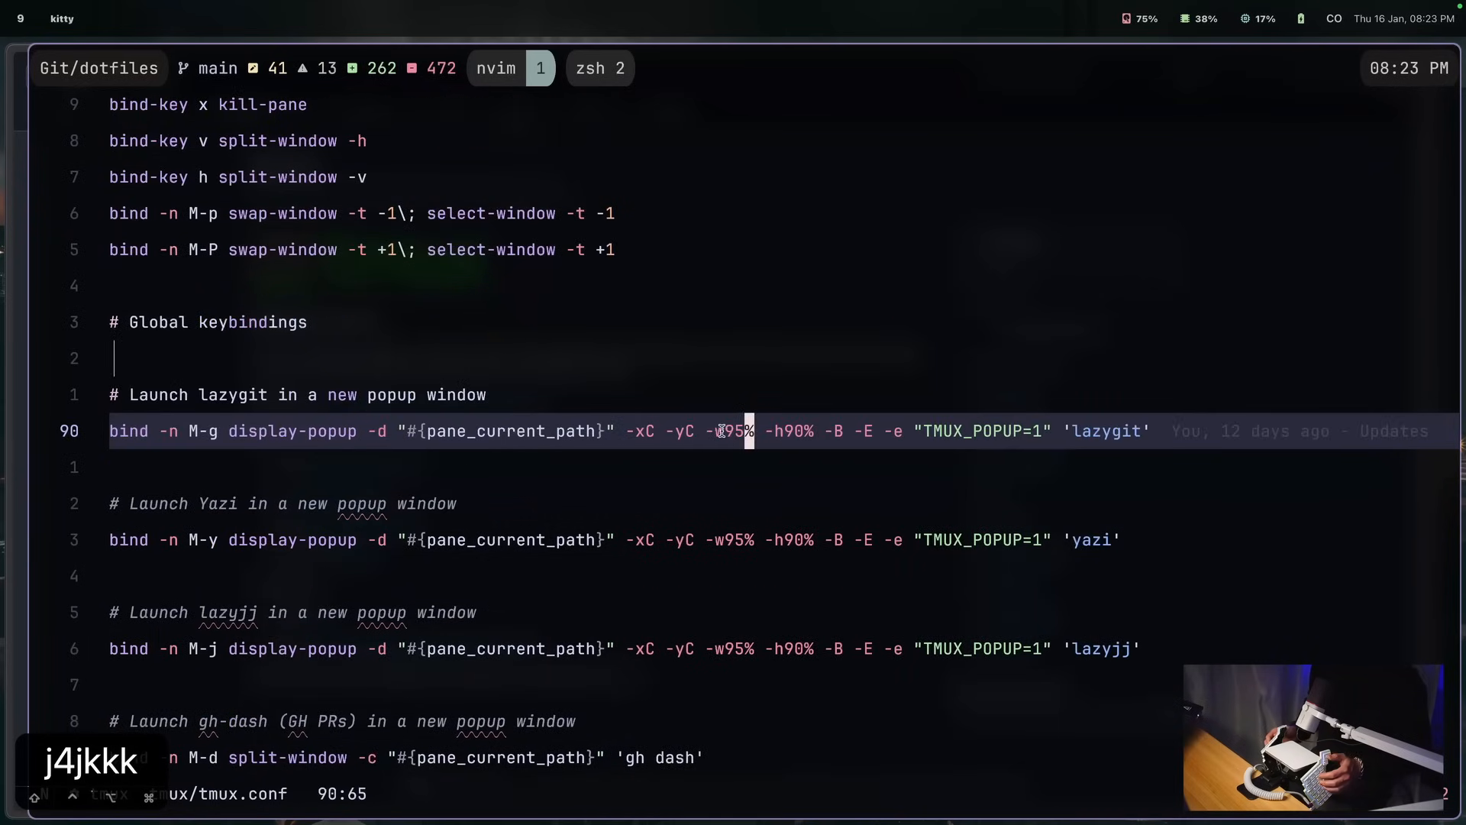
pyautogui.press('j')
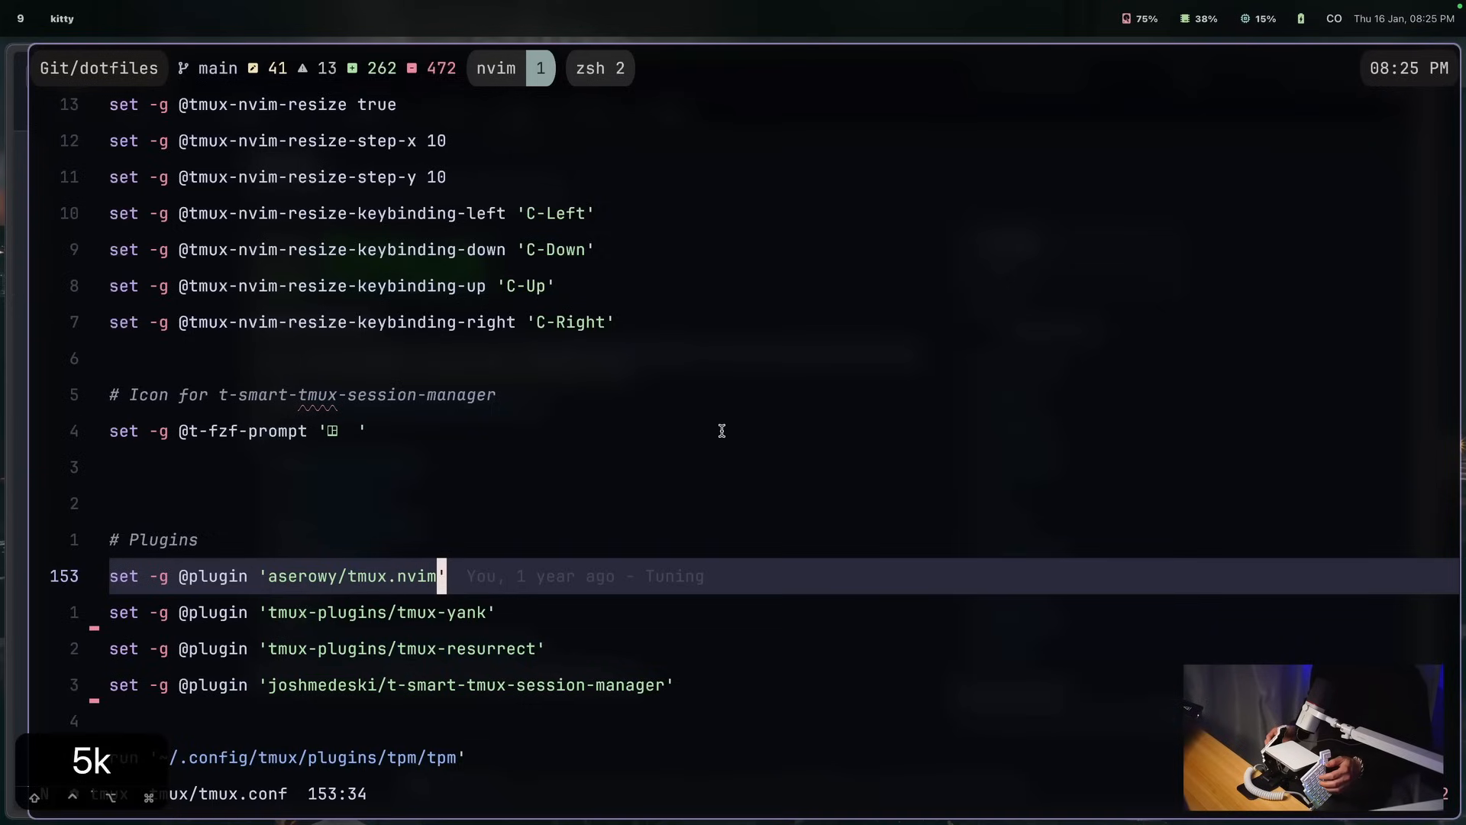
pyautogui.press('j')
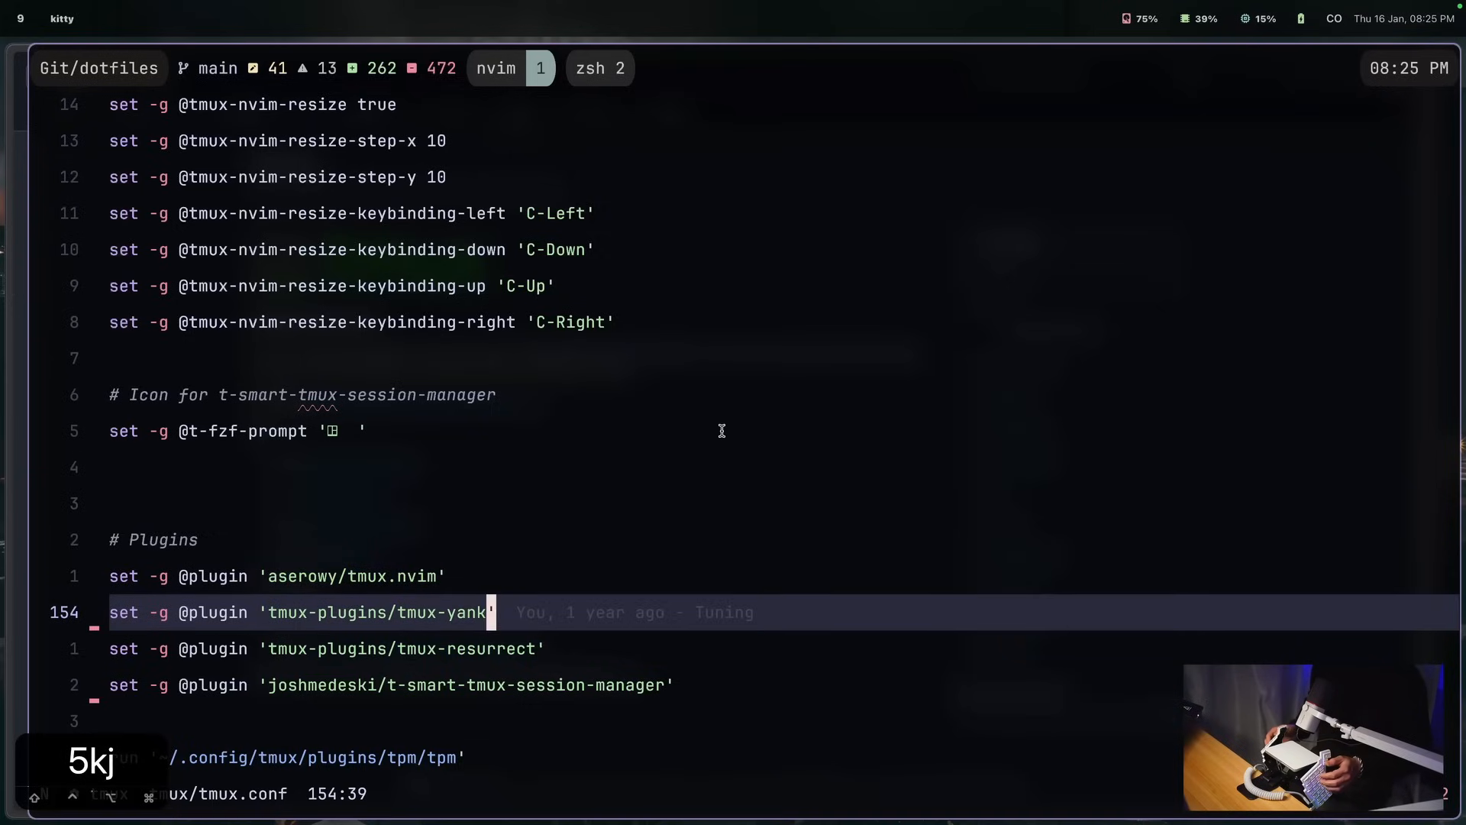
pyautogui.press('j')
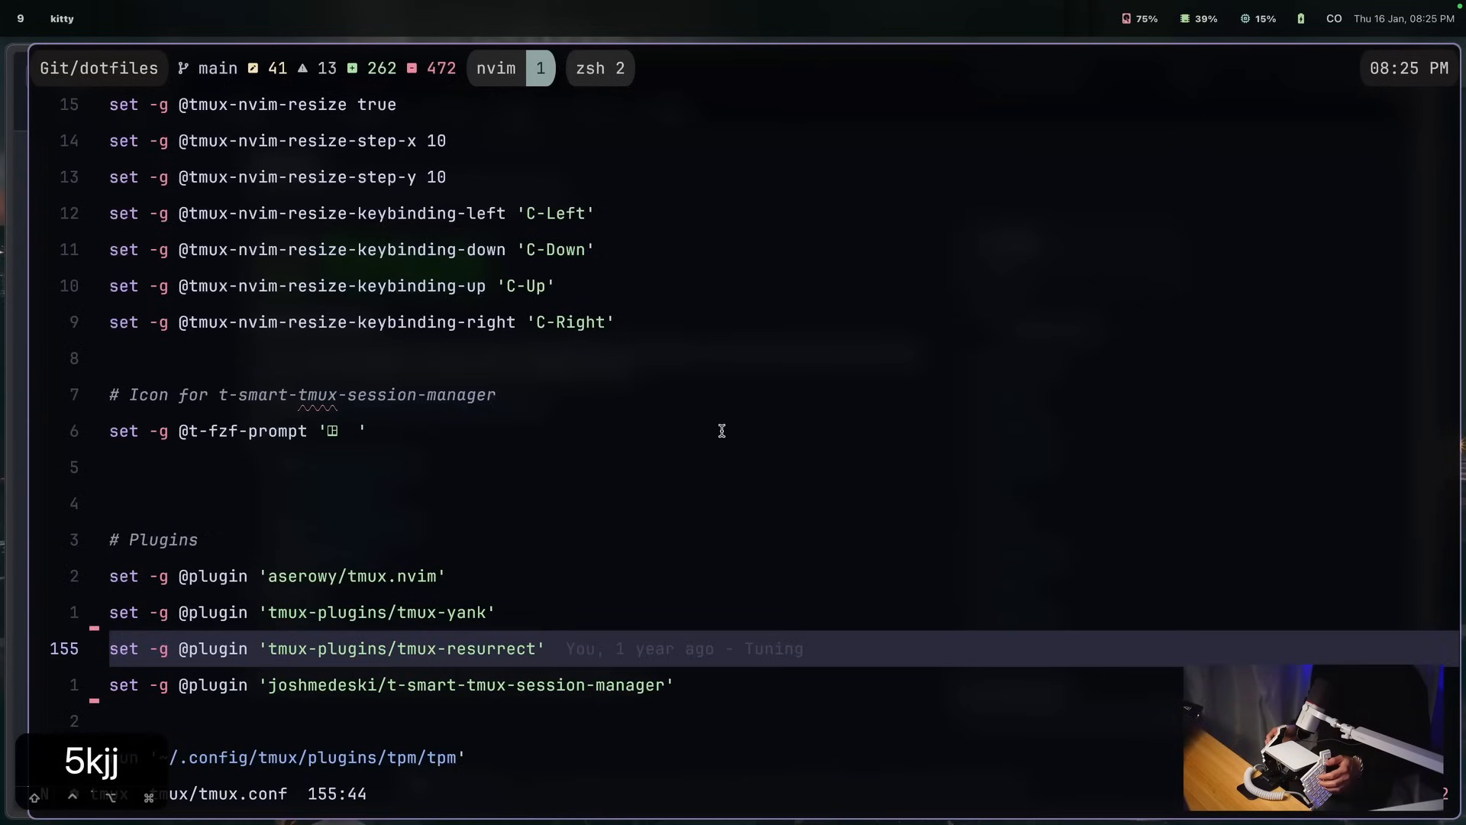
pyautogui.press('j')
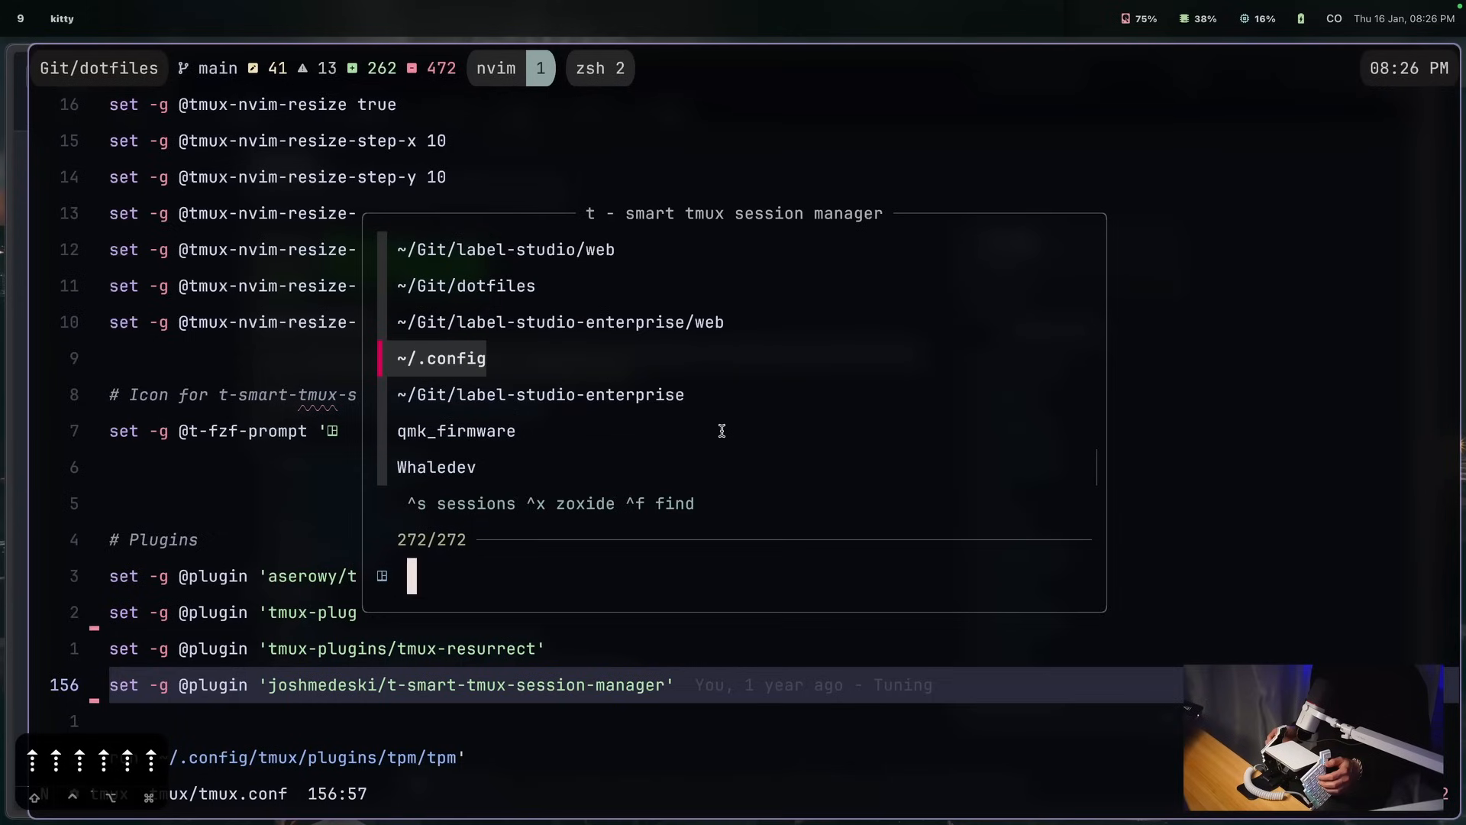
# Step: Type 'con' into the t picker, correcting the typo, to show 57 of 272 directories
pyautogui.write('conpig')
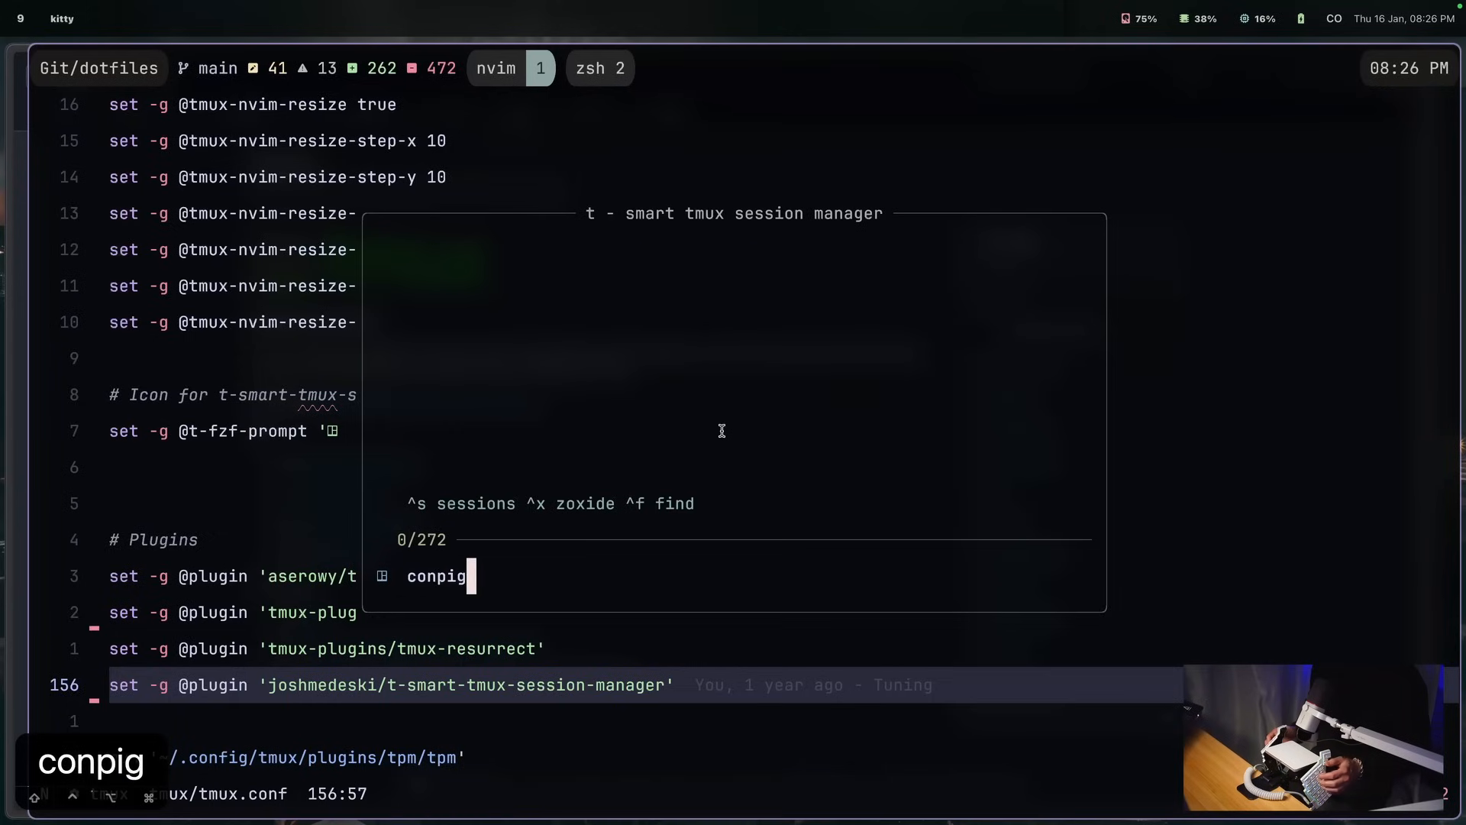
pyautogui.press('BackSpace')
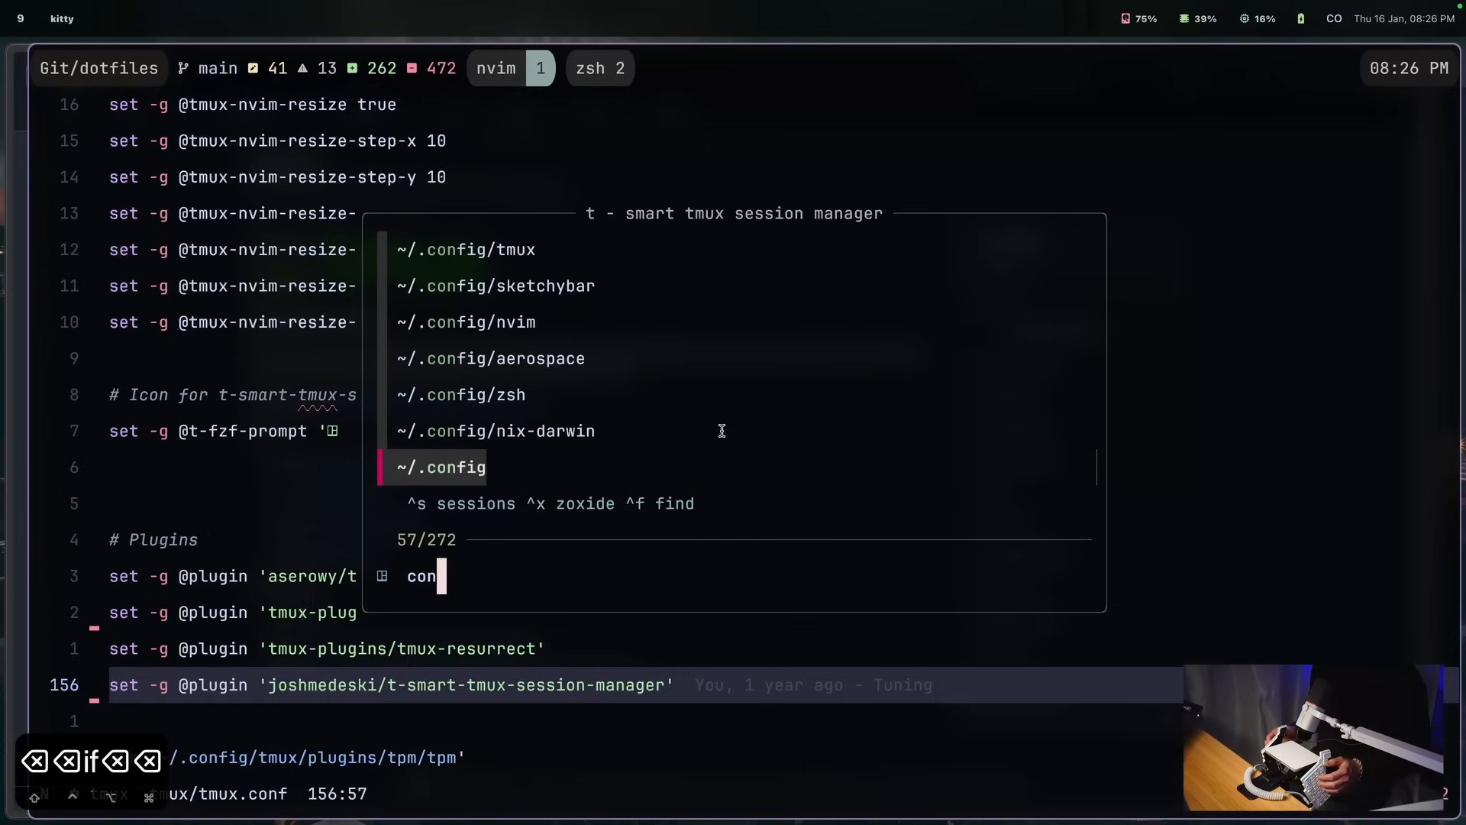